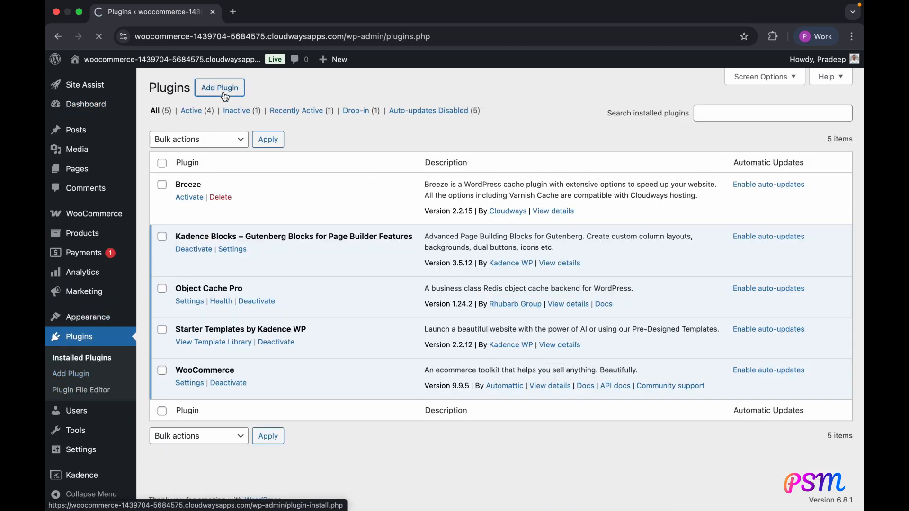
Upload psmwoo-multi-currency-pro.zip, install it and activate the plugin
left_click(219, 87)
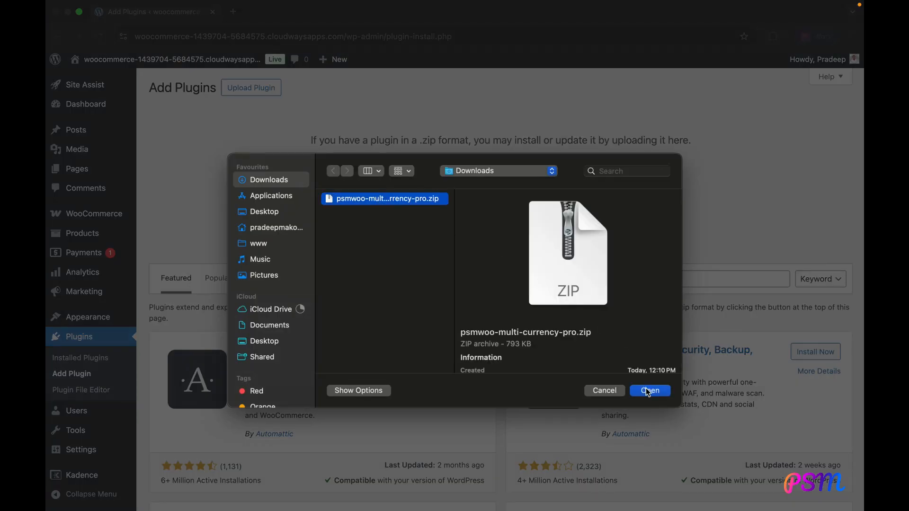
left_click(650, 391)
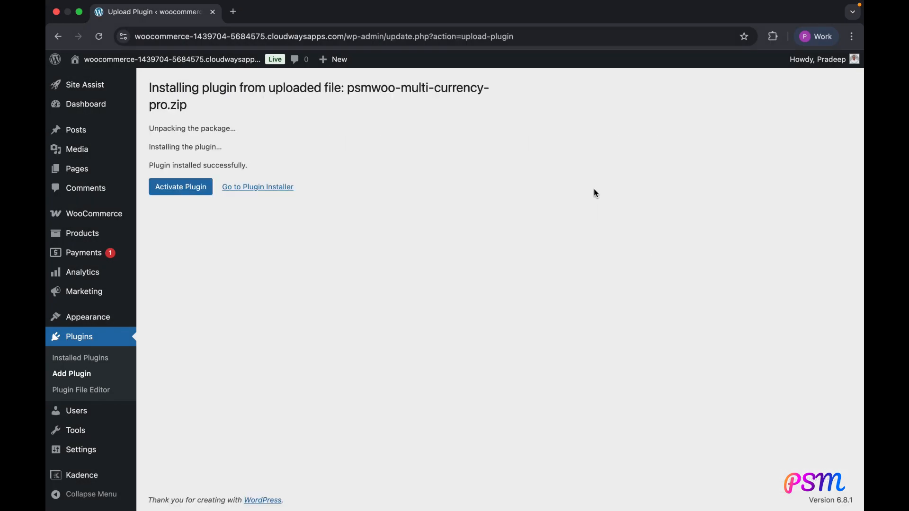
left_click(180, 187)
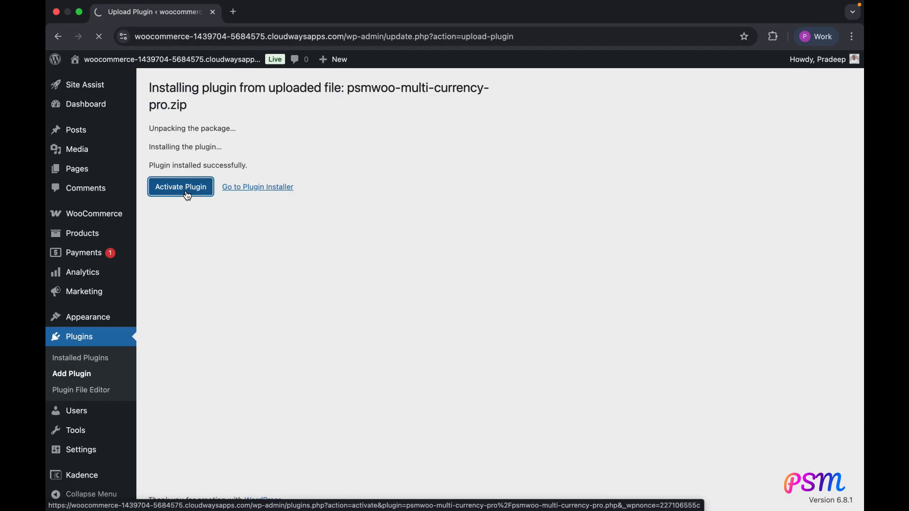
left_click(180, 187)
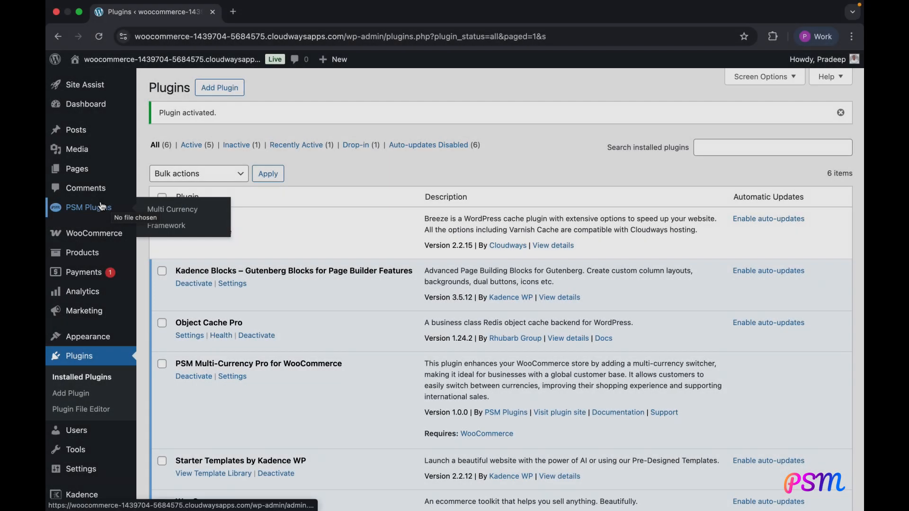
Add Pound sterling (GBP) as a store currency in Multi Currency settings
left_click(172, 209)
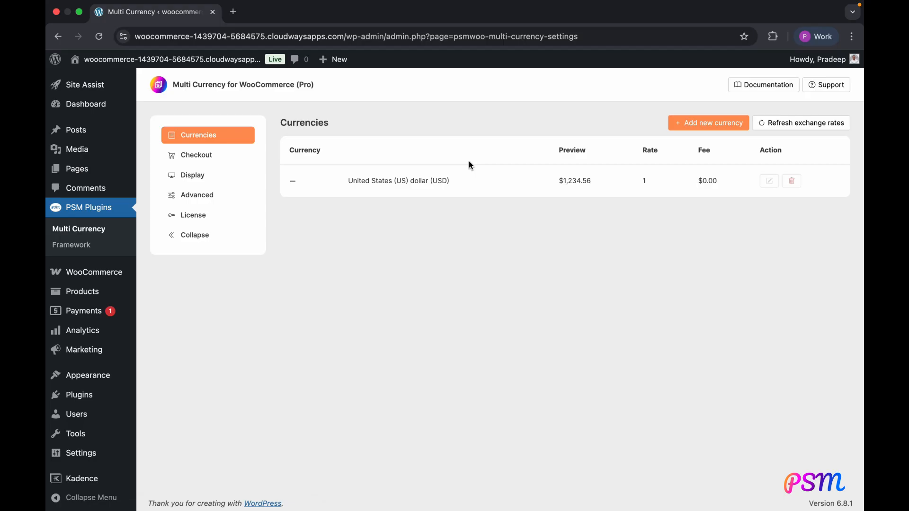
left_click(709, 122)
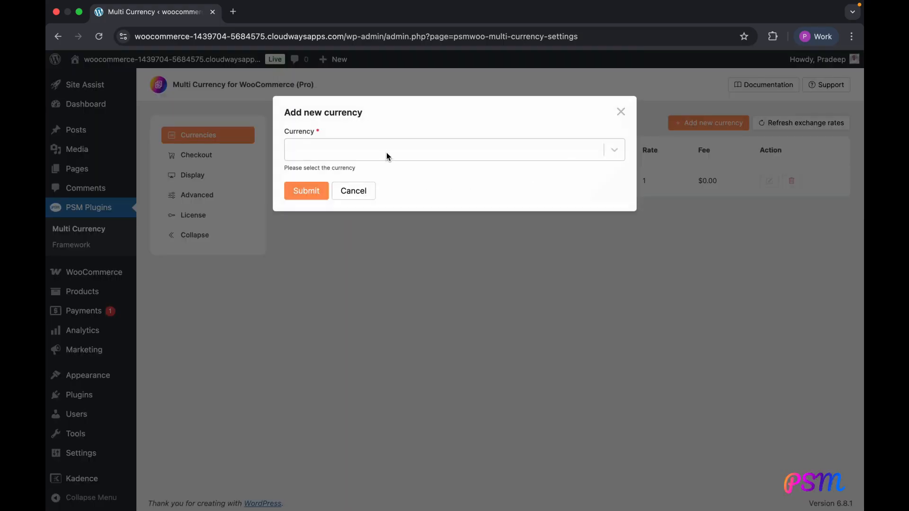
type("poun")
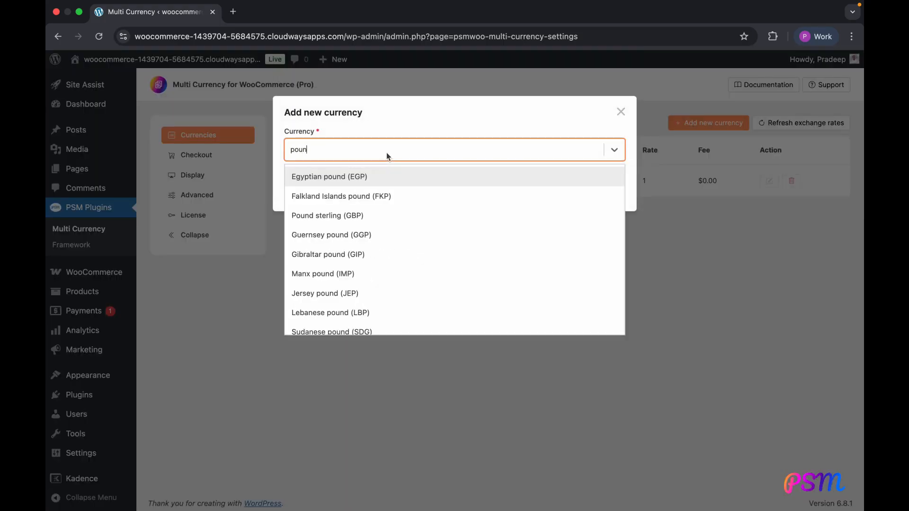
left_click(327, 215)
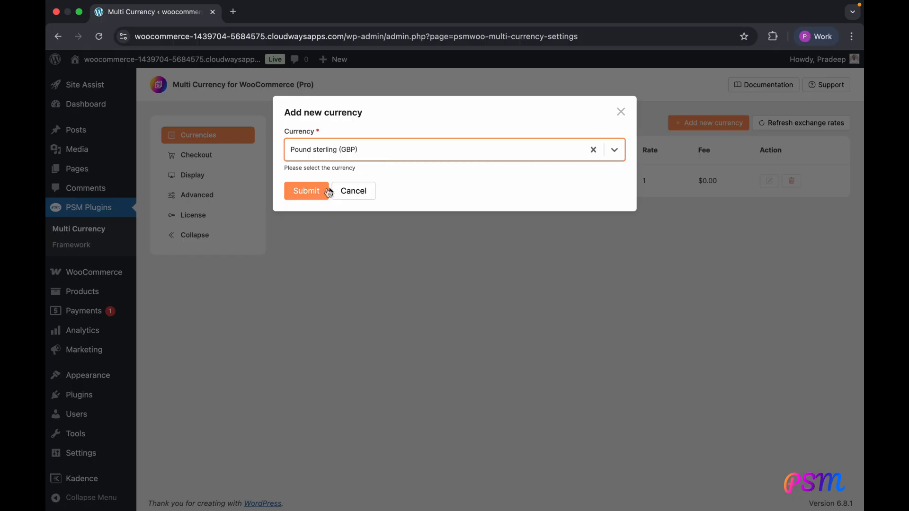
left_click(306, 191)
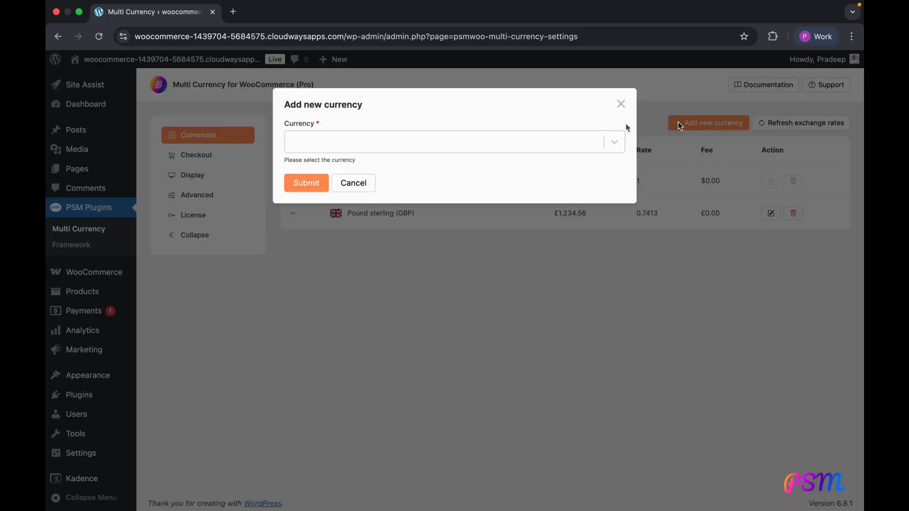
Add Euro (EUR) as another store currency
left_click(453, 149)
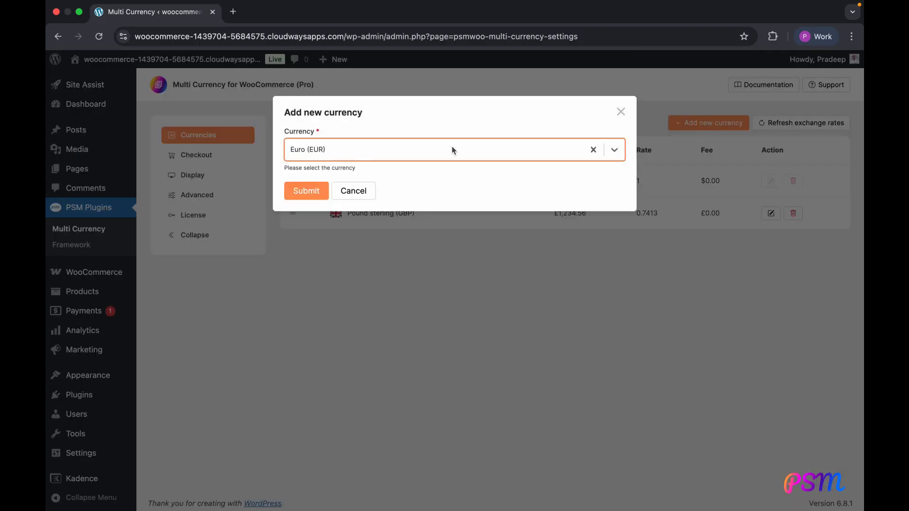
left_click(306, 191)
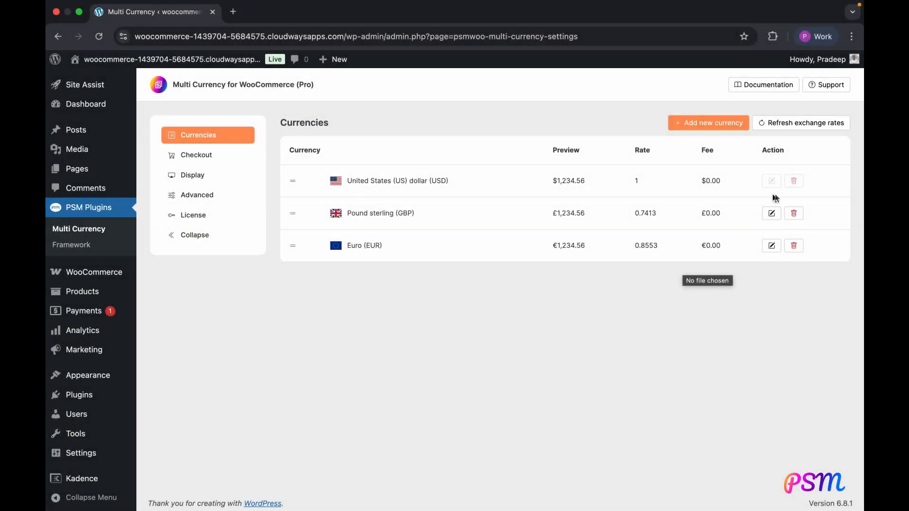
Edit Pound sterling and try the Manual and Auto rate modes
left_click(771, 214)
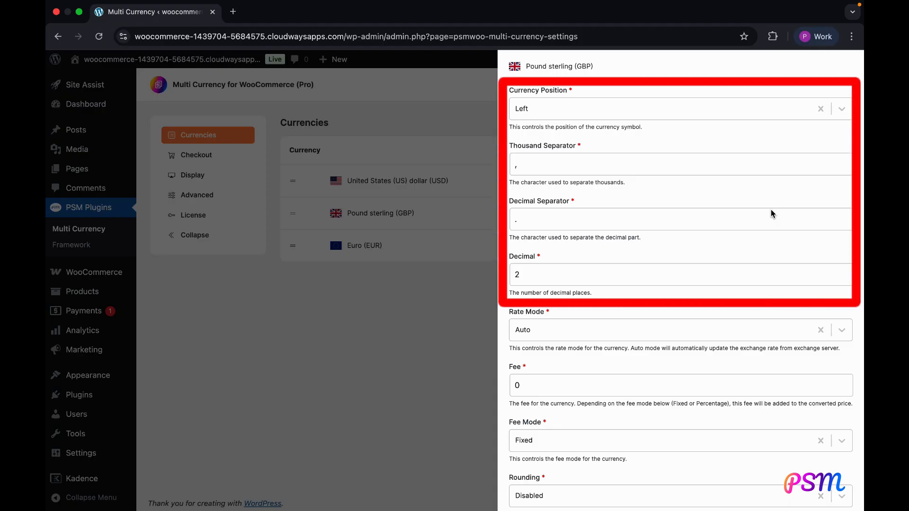
scroll("down", 3)
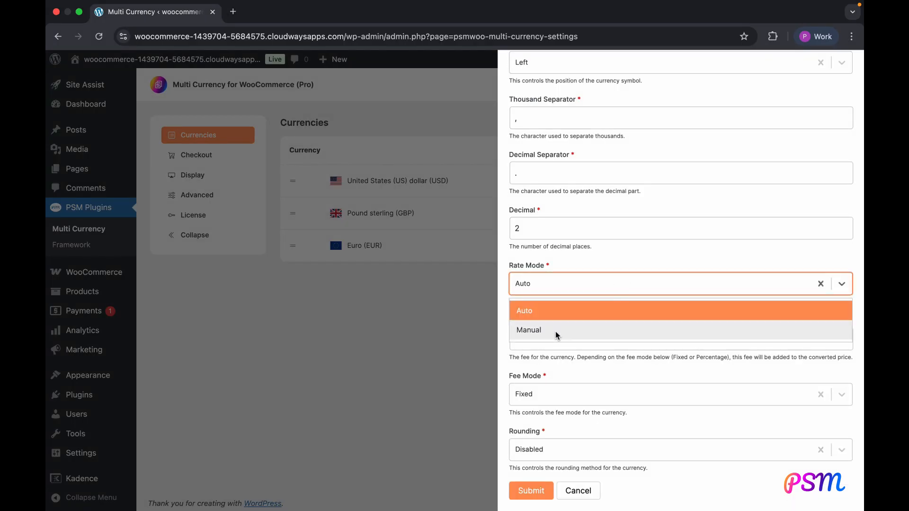
left_click(528, 330)
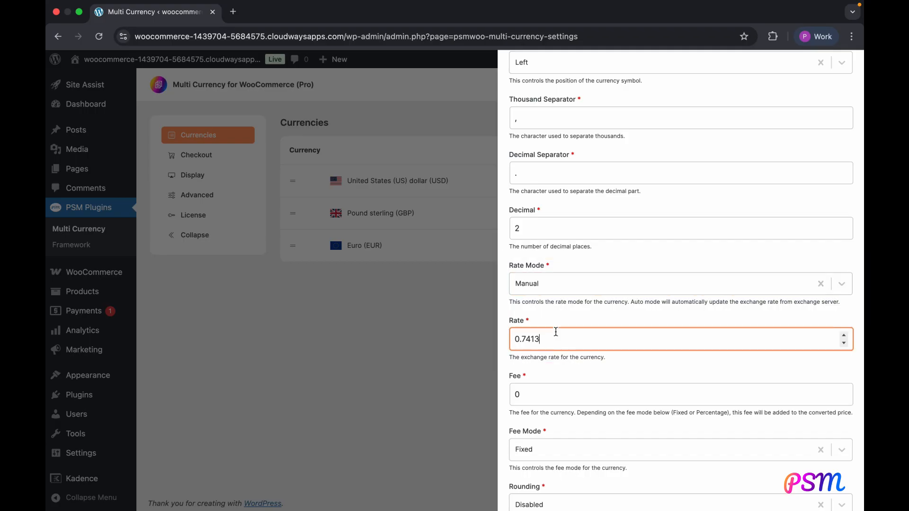
left_click(681, 283)
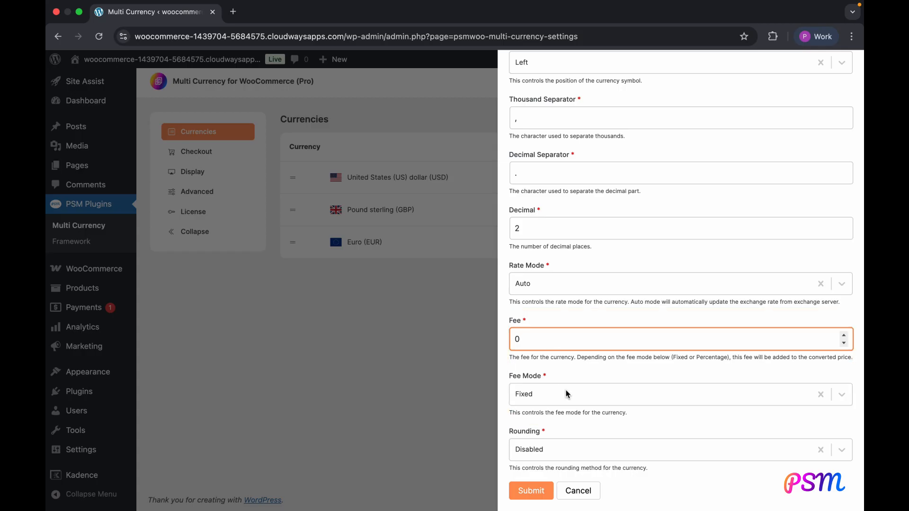
Enter a fee of 10 for the pound and choose how the fee is applied
type("10")
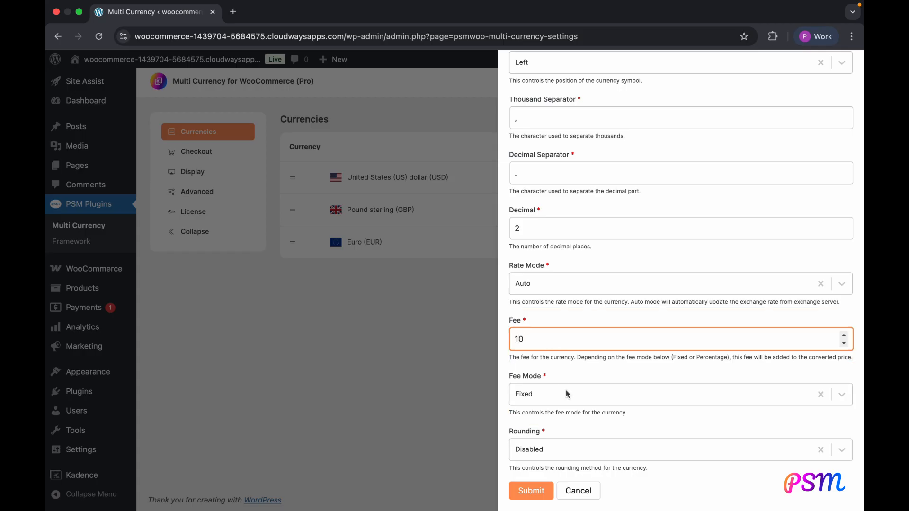
left_click(673, 394)
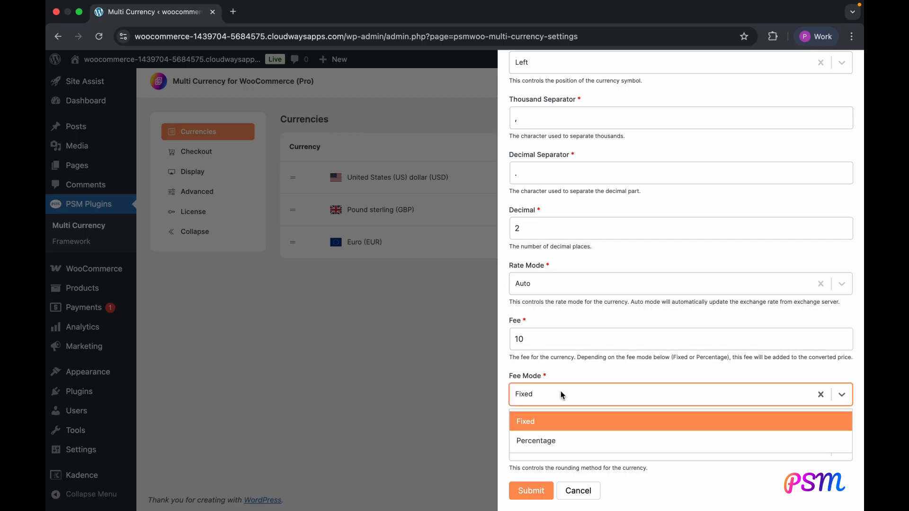
left_click(525, 420)
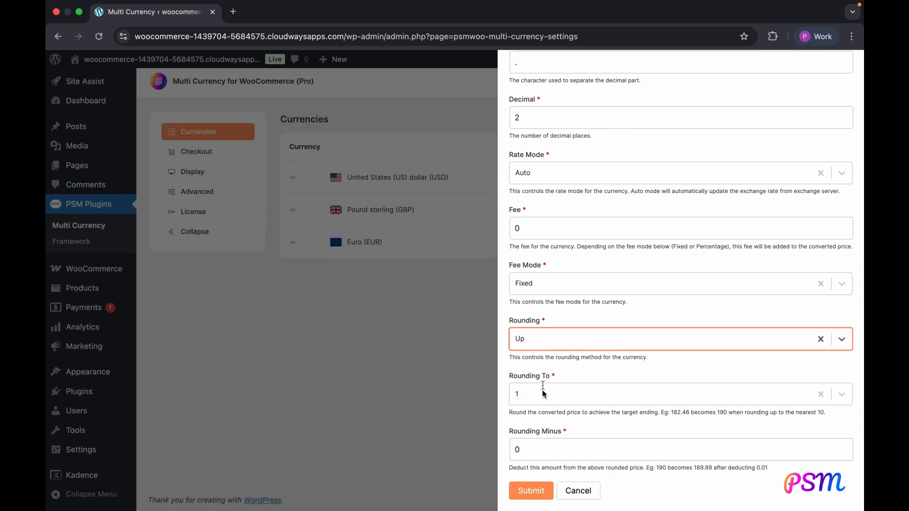
Set pound rounding to Up, to the nearest 10, with rounding minus .01
left_click(678, 339)
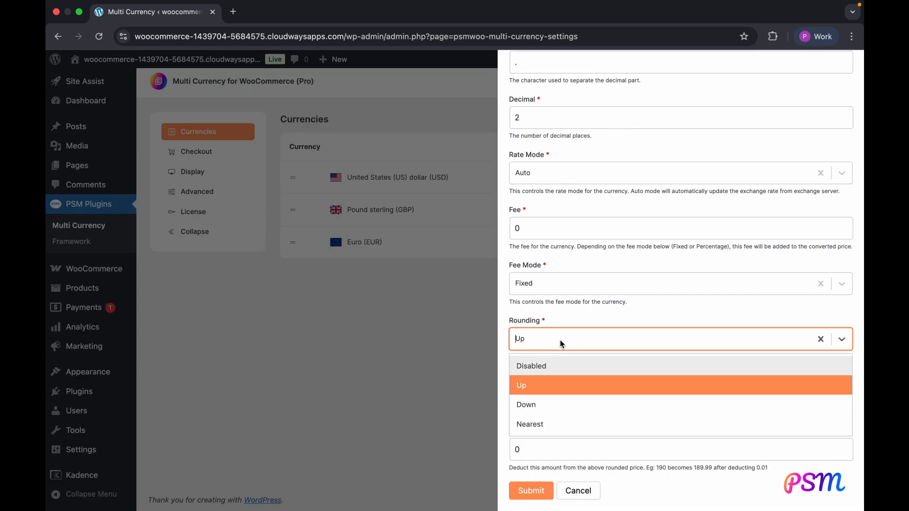
left_click(521, 385)
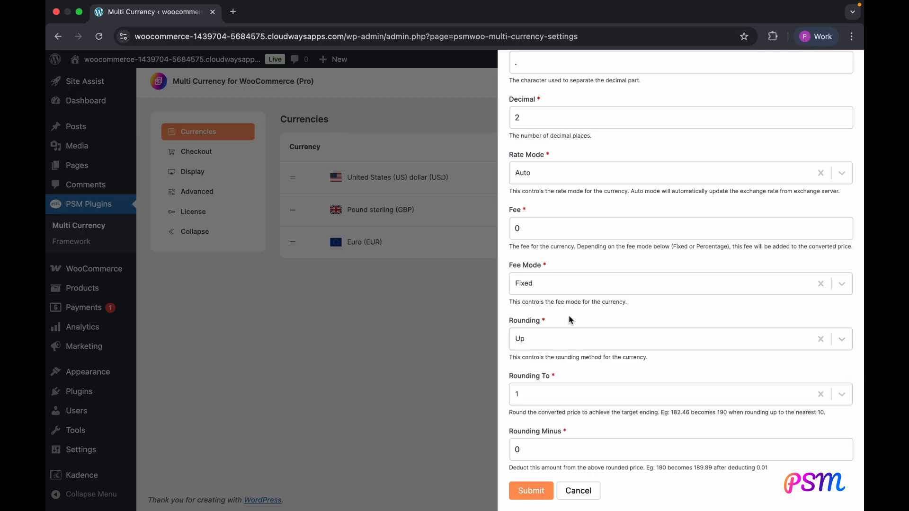
left_click(678, 394)
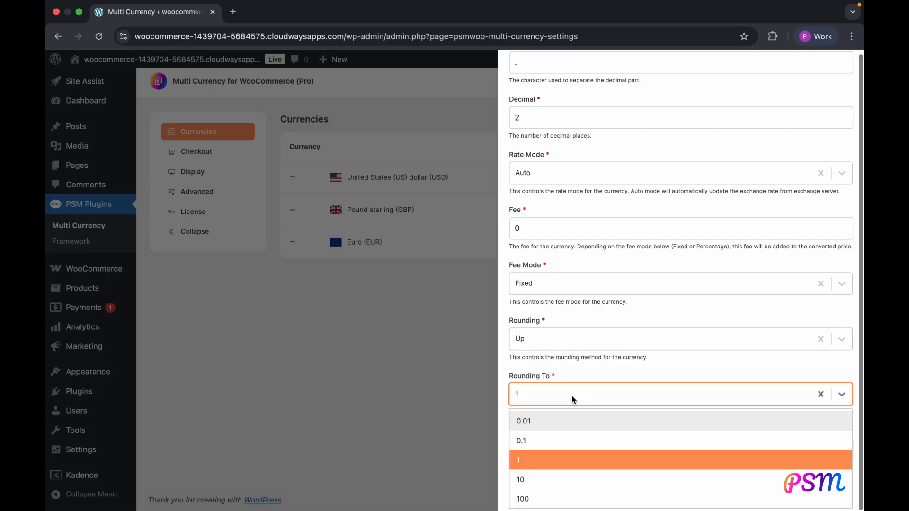
left_click(520, 479)
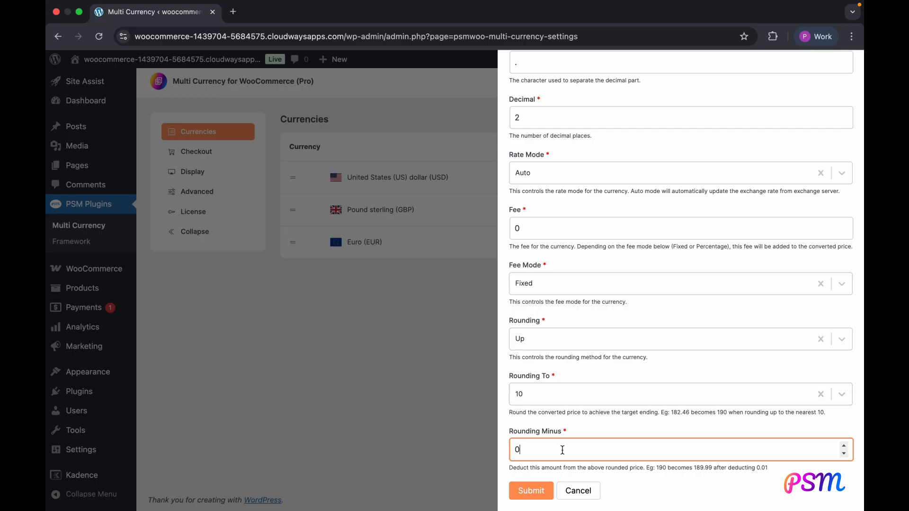
type(".01")
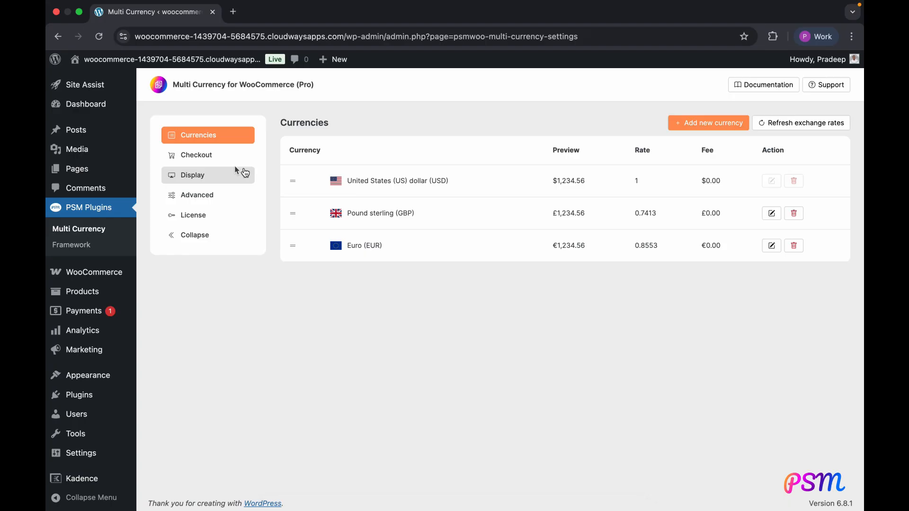
left_click(197, 154)
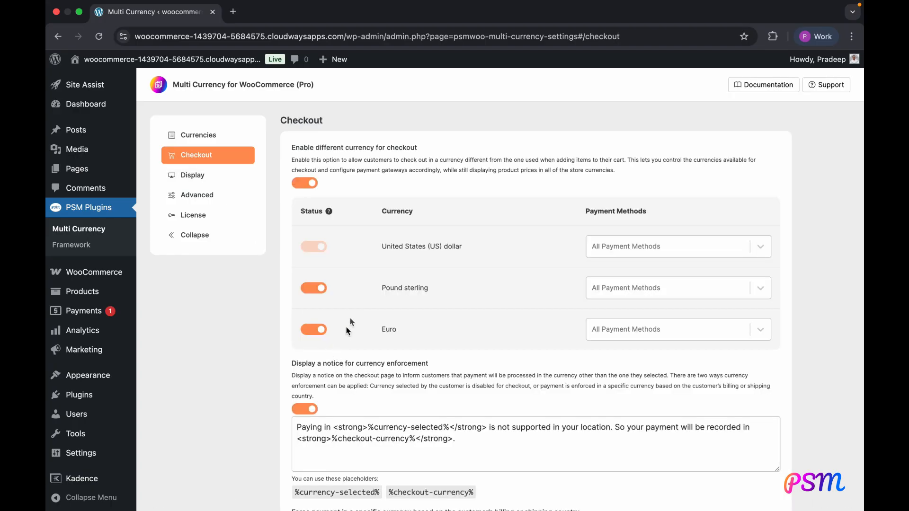
left_click(304, 183)
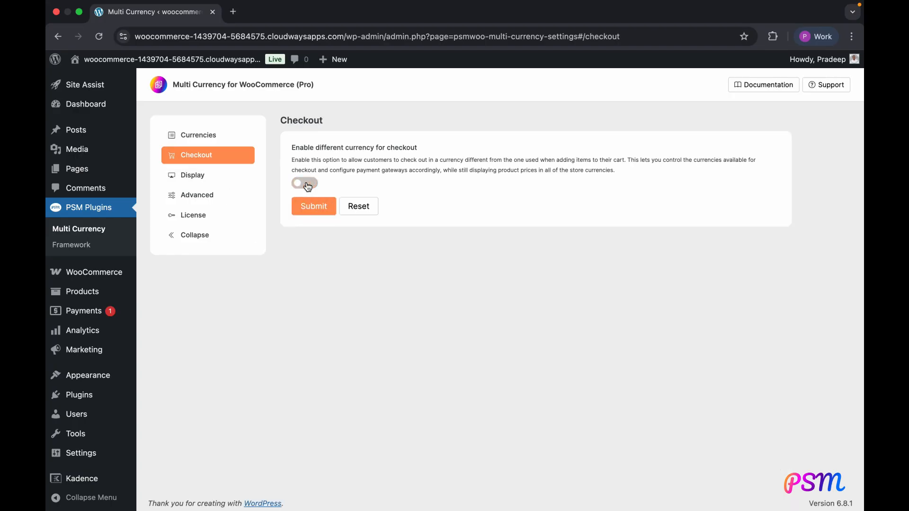
left_click(304, 183)
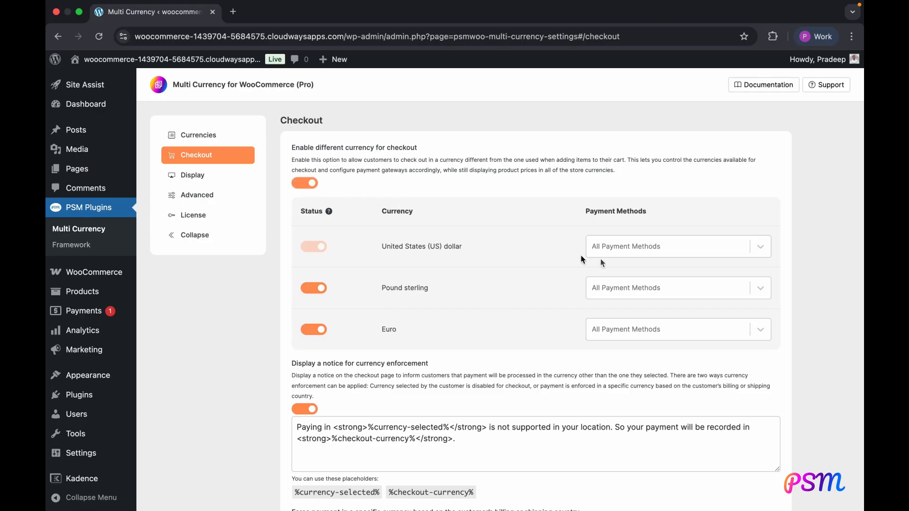
left_click(673, 246)
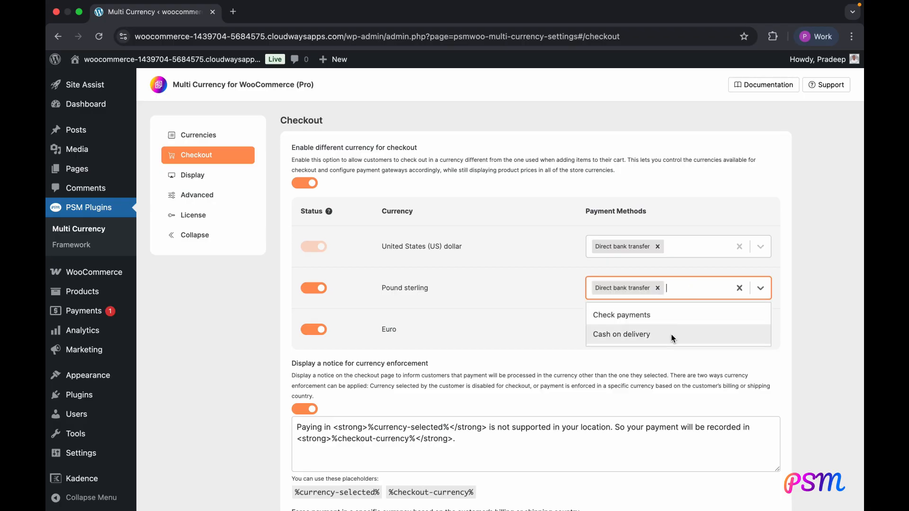
left_click(621, 334)
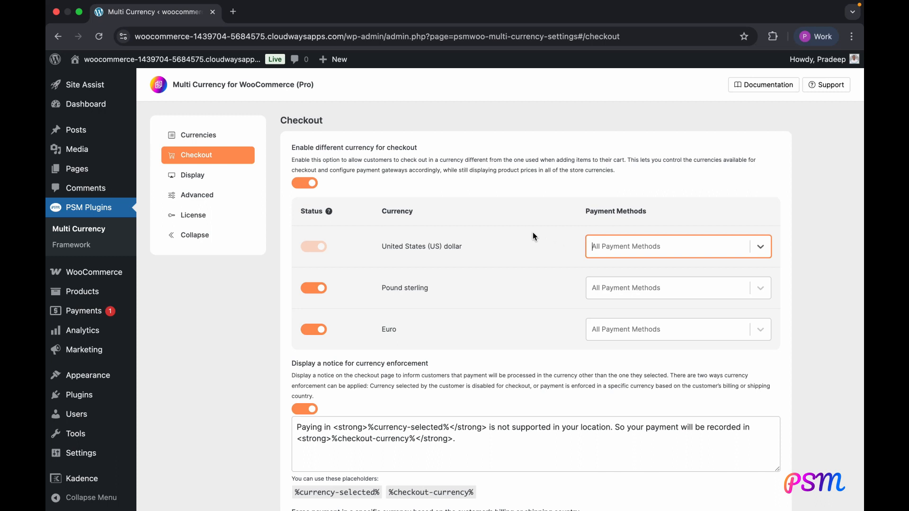
left_click(313, 288)
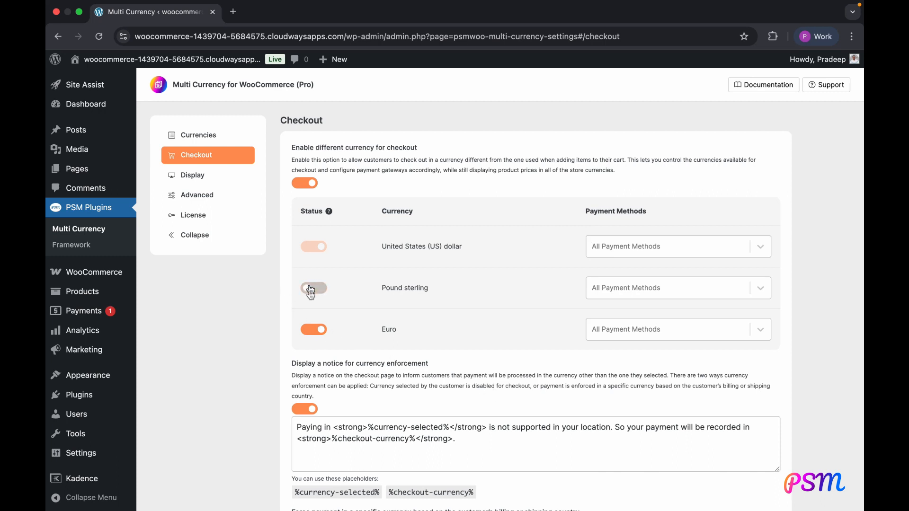
left_click(314, 329)
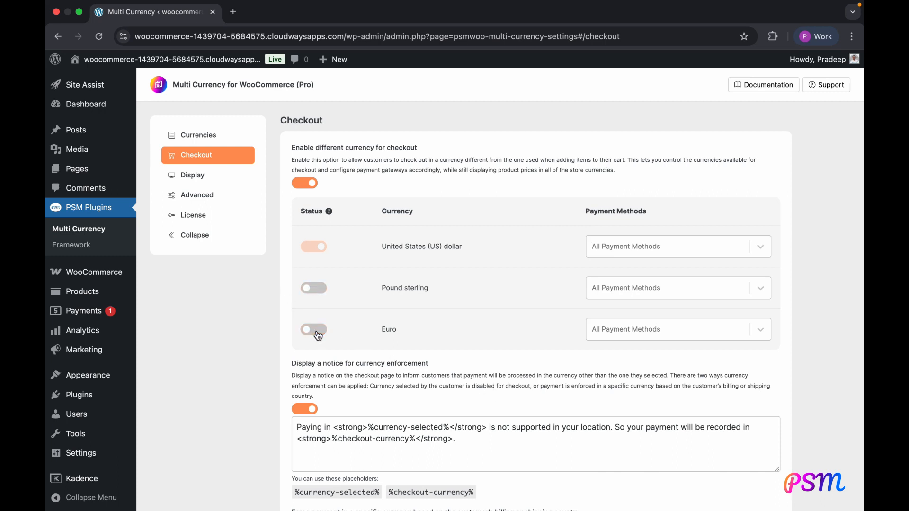
left_click(313, 329)
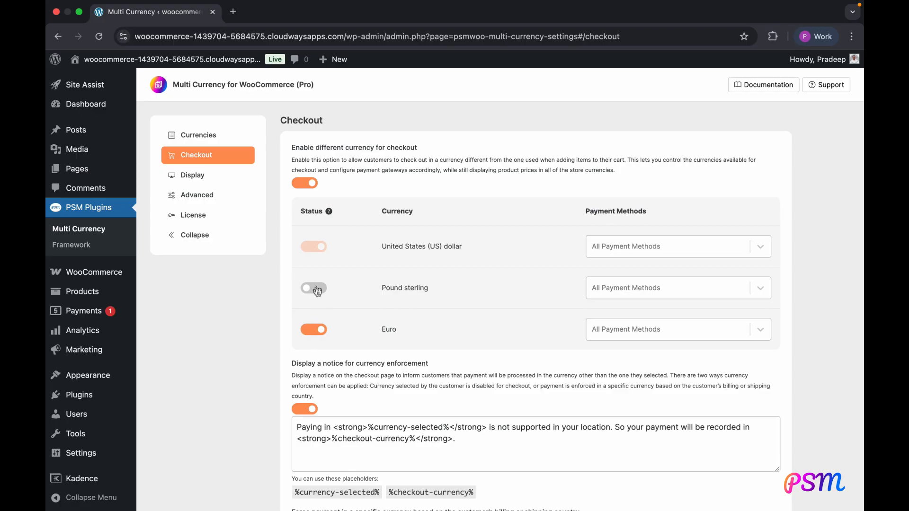
left_click(313, 287)
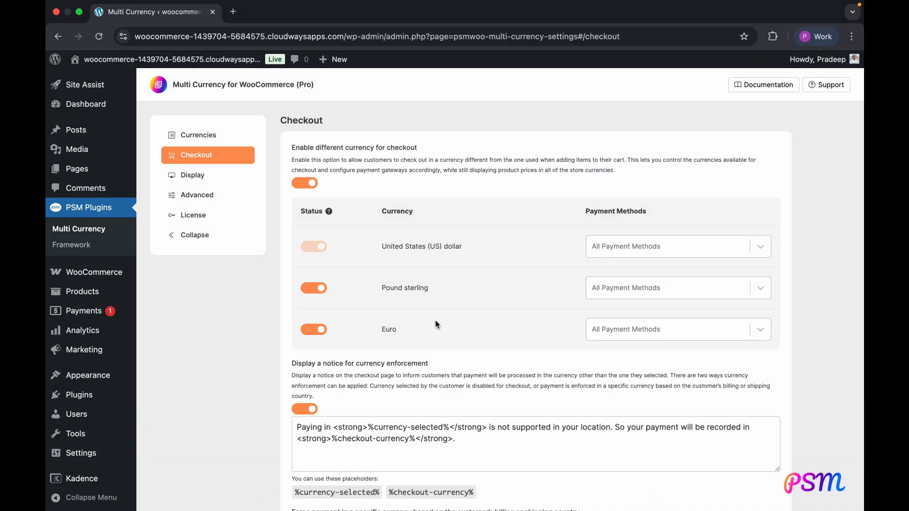
Toggle the currency enforcement notice off and back on
scroll("down", 3)
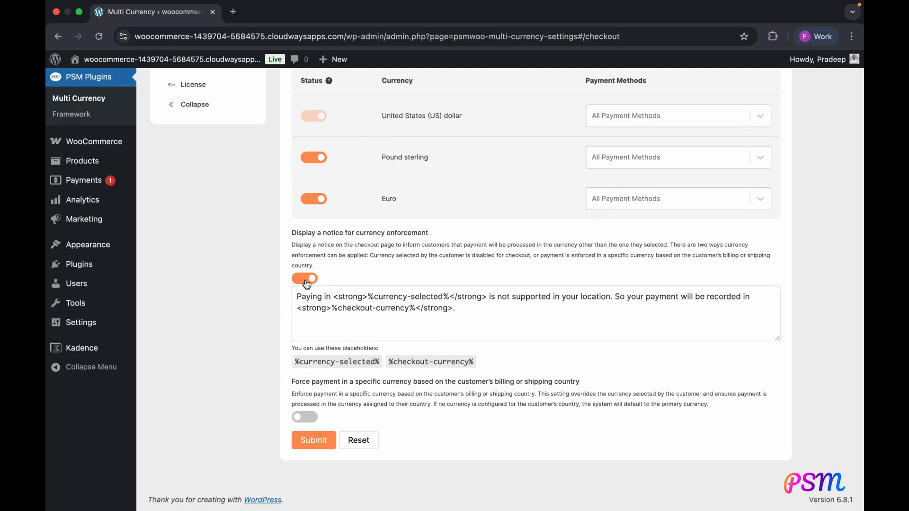
left_click(305, 278)
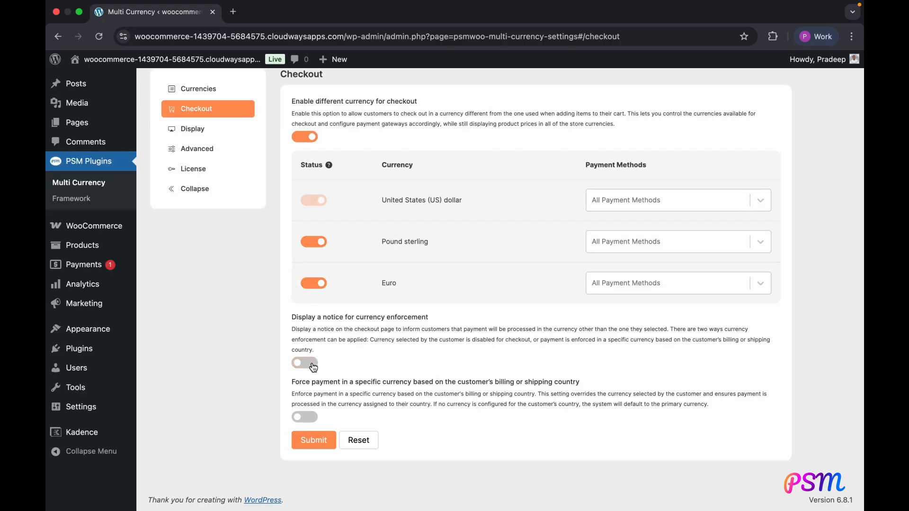
left_click(304, 363)
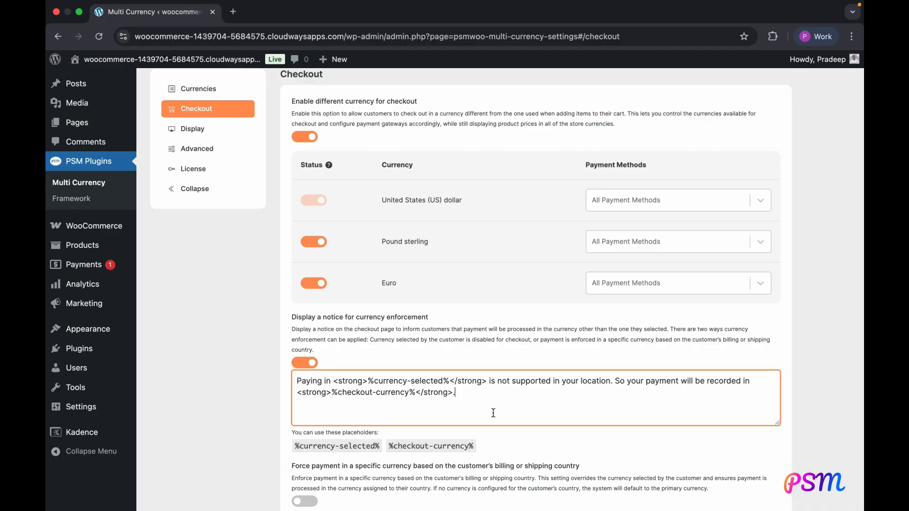
scroll("down", 3)
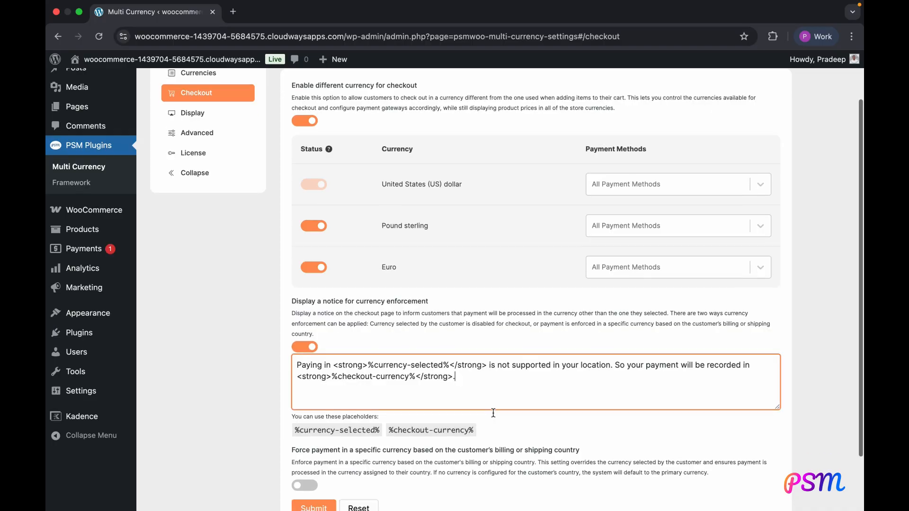
scroll("down", 3)
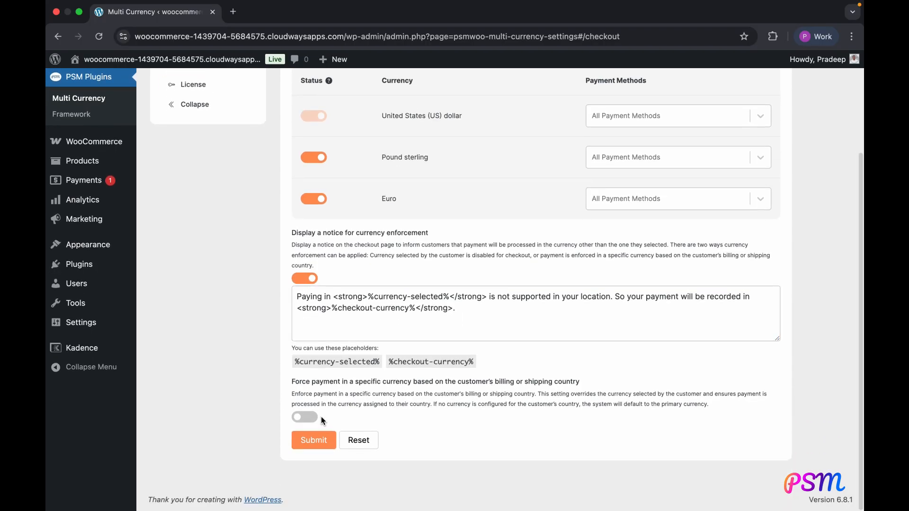
Force payment by billing country currency and reload the page after currency change
left_click(304, 417)
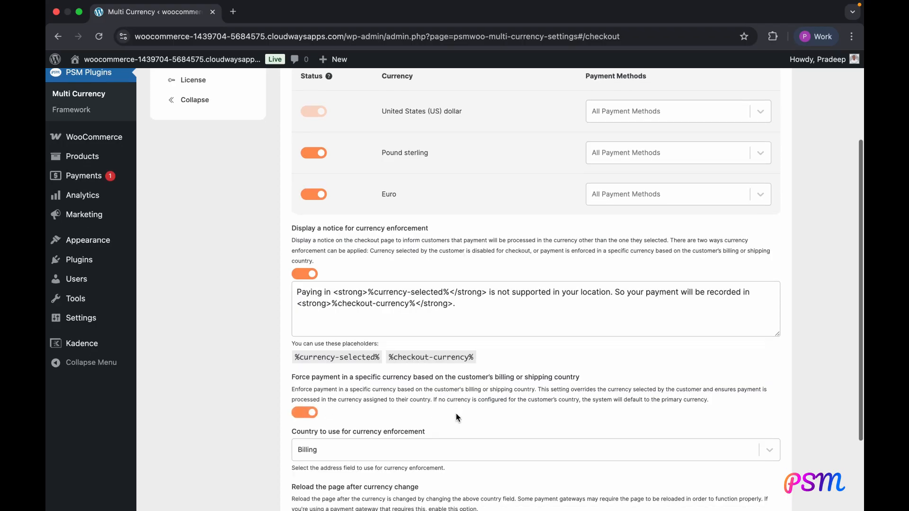
left_click(535, 449)
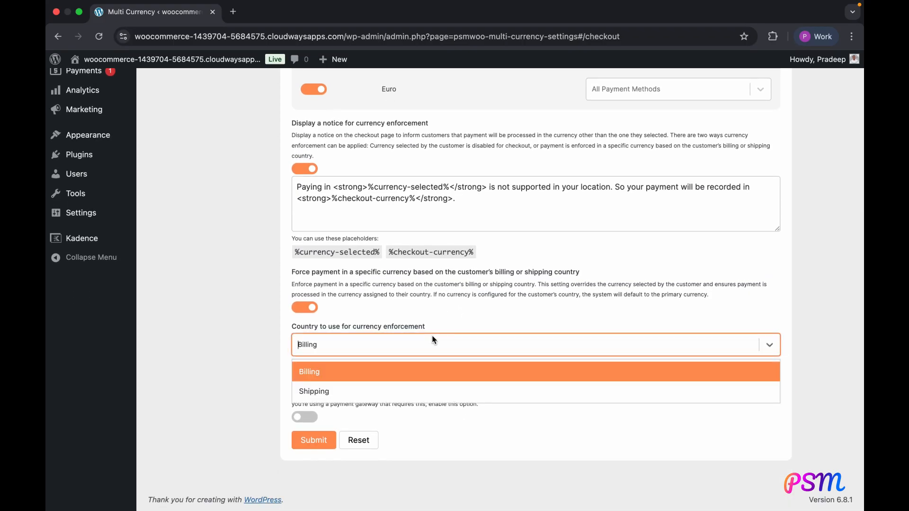
left_click(309, 371)
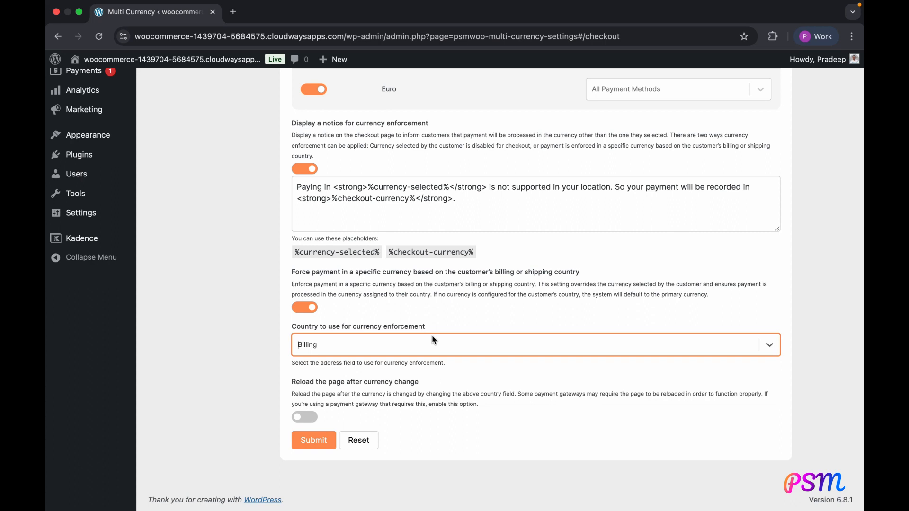
left_click(304, 417)
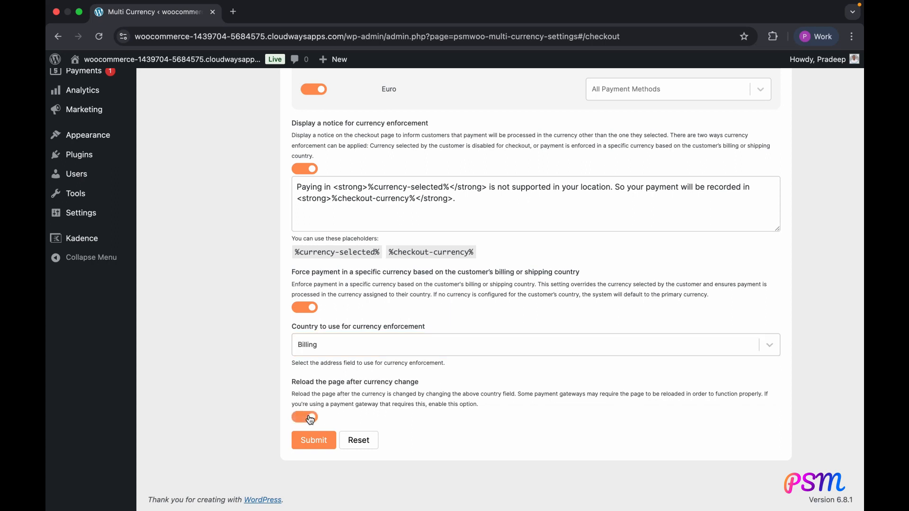
left_click(304, 418)
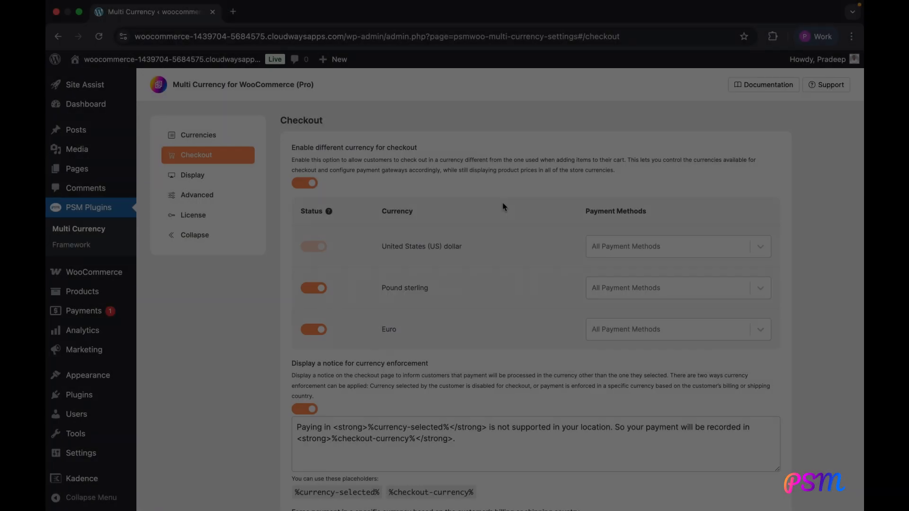
Set the switcher shortcode to show flag and currency code only and copy it
left_click(191, 175)
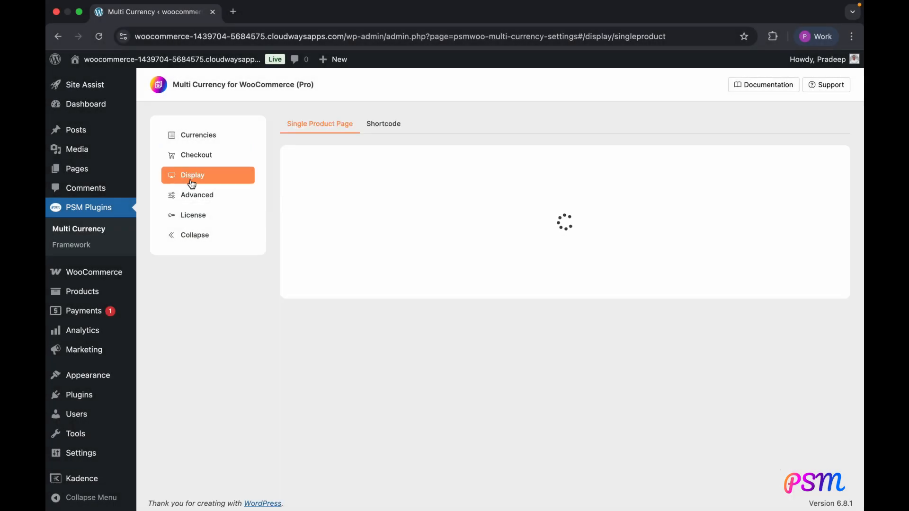
left_click(192, 176)
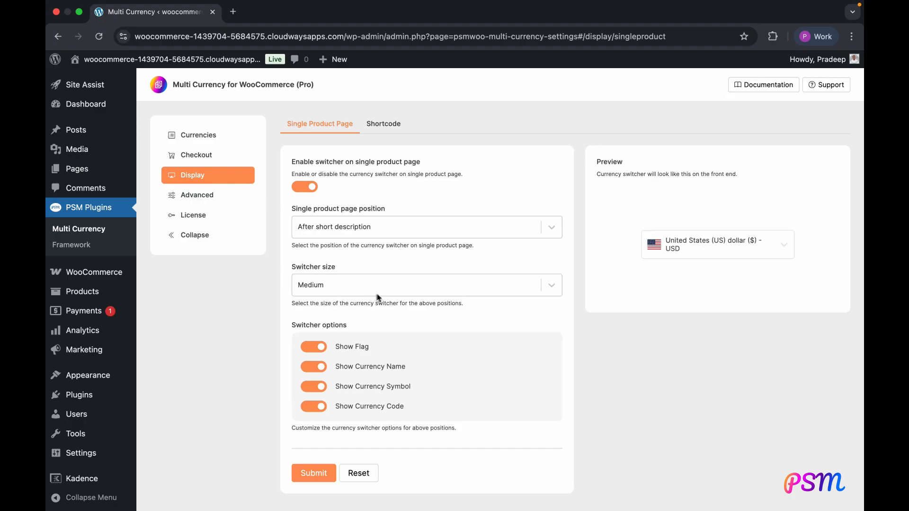
scroll("down", 3)
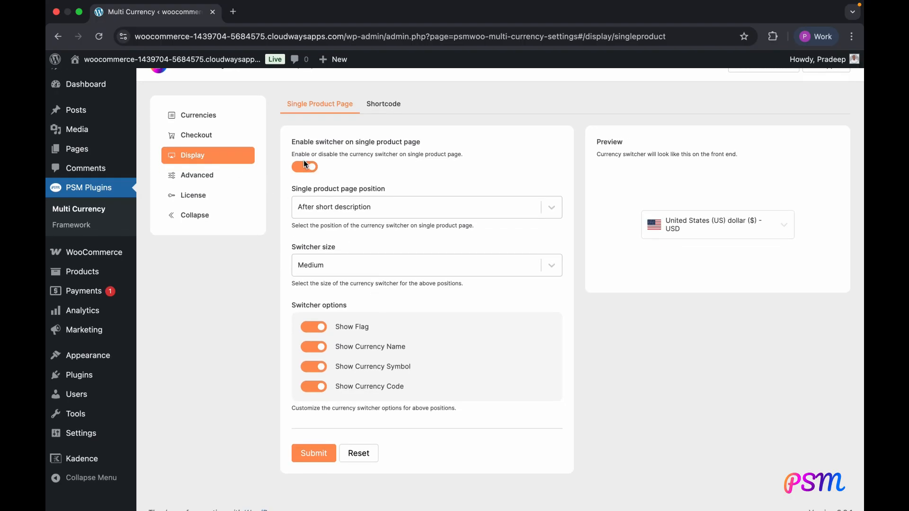
left_click(304, 167)
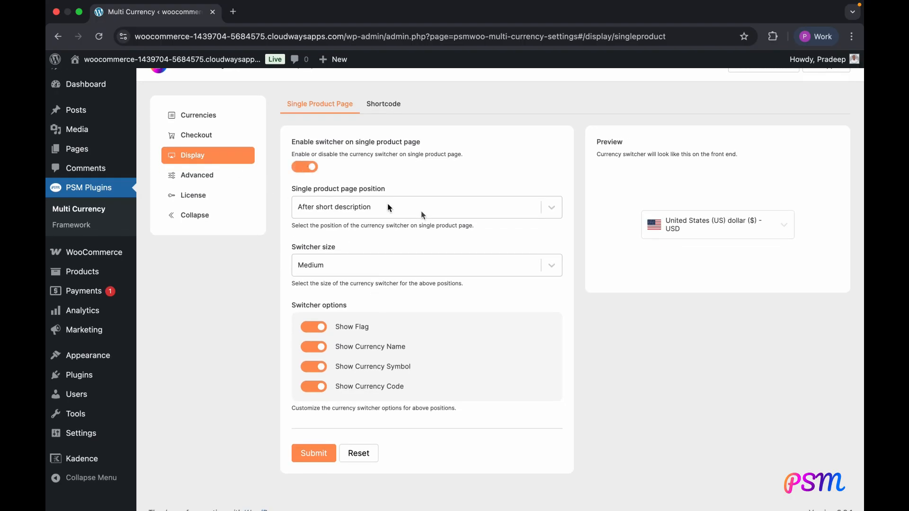
left_click(383, 104)
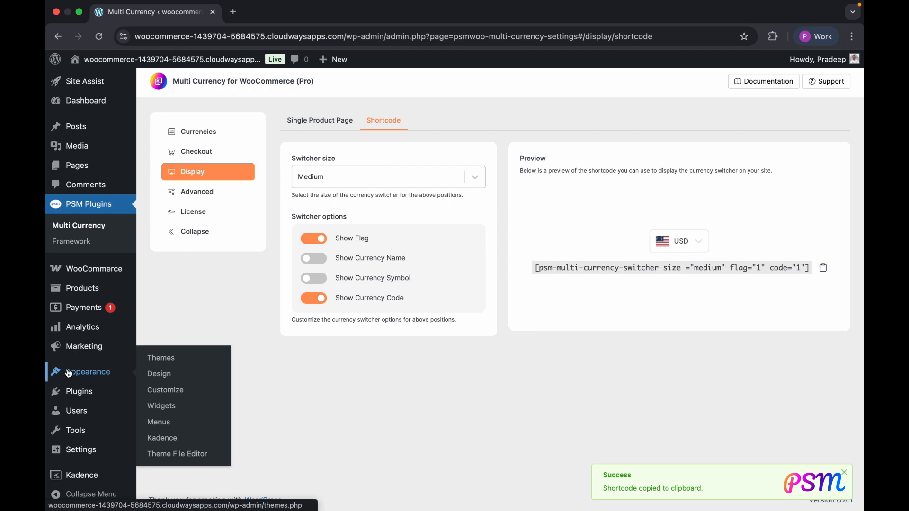
Paste the switcher shortcode into the header HTML element via the customizer
left_click(165, 389)
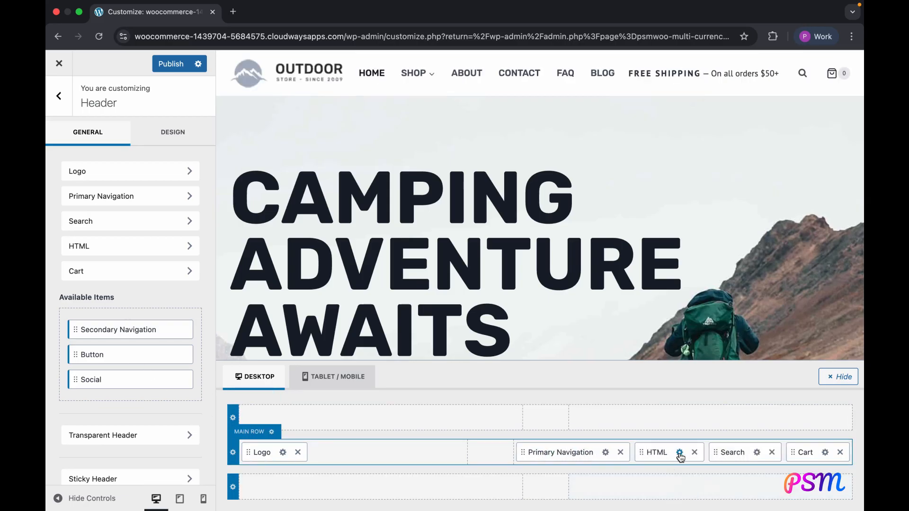
left_click(679, 453)
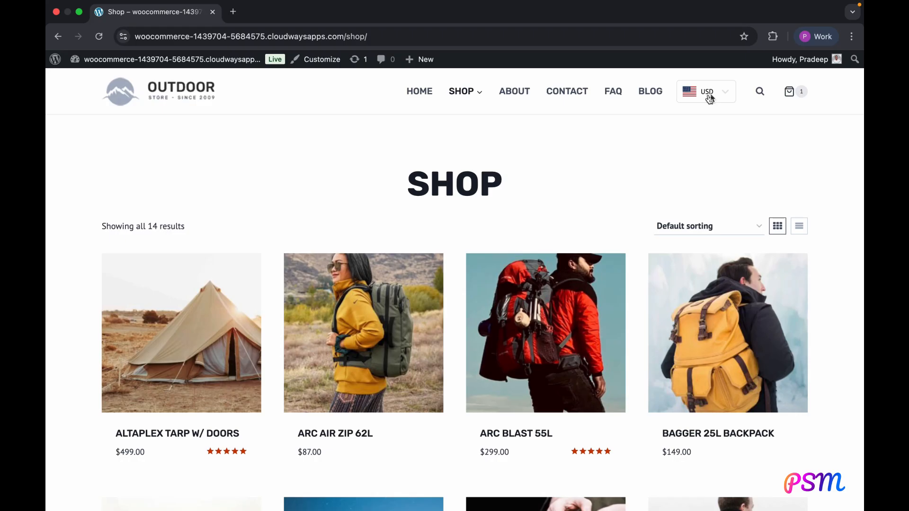
Switch shop prices to GBP, then pick USD on the Arc Air Zip 62L product page
left_click(705, 91)
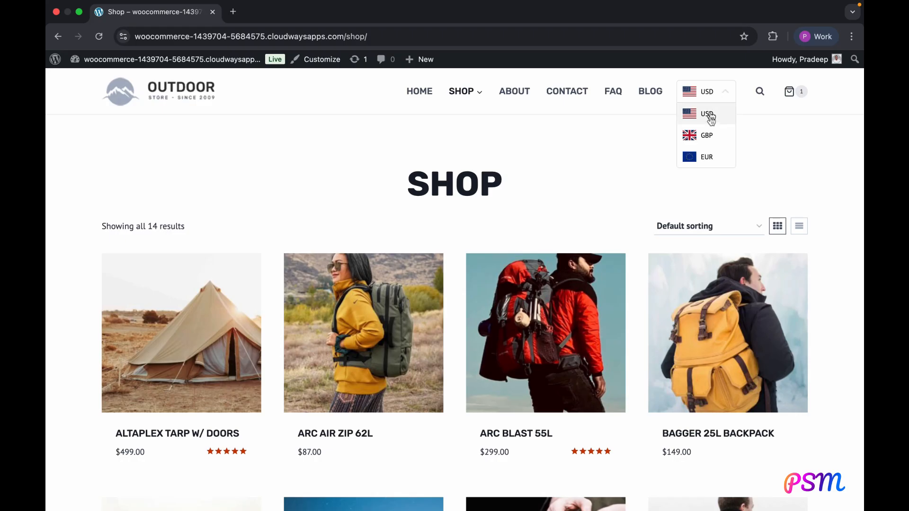
left_click(706, 114)
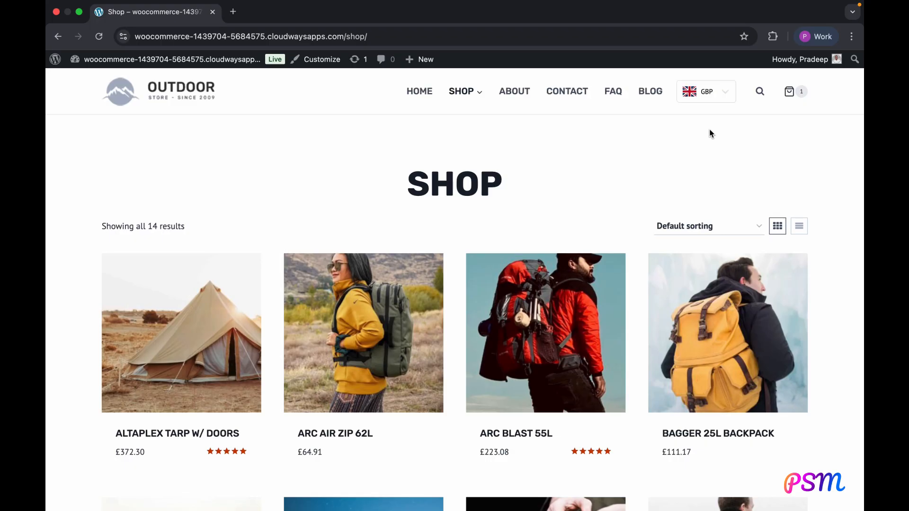
mouse_move(619, 165)
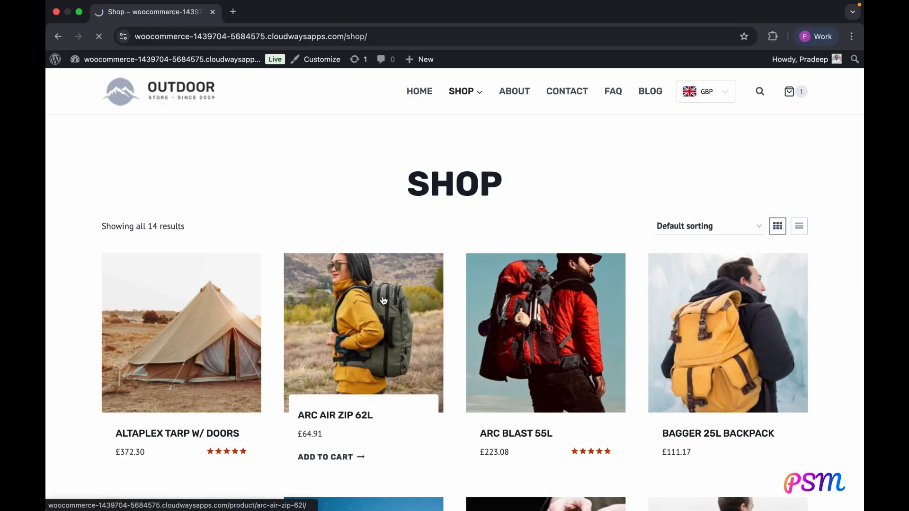
left_click(364, 332)
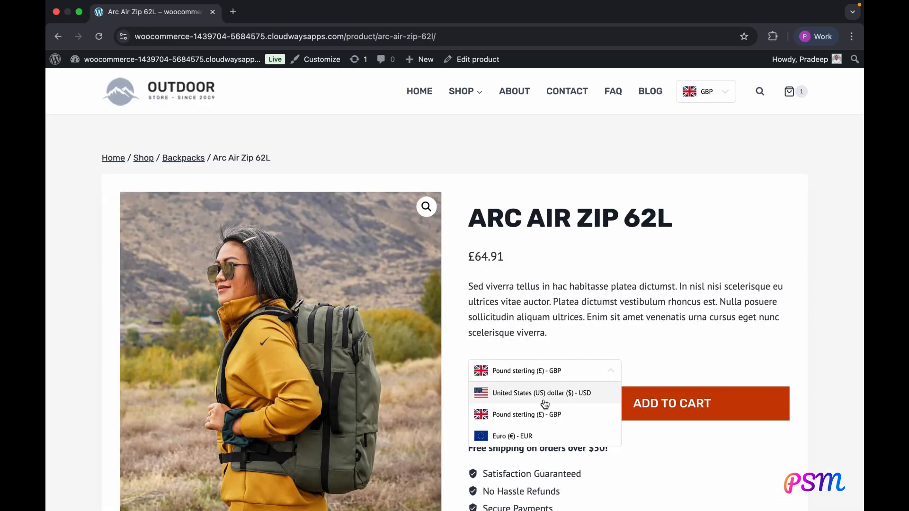
left_click(511, 435)
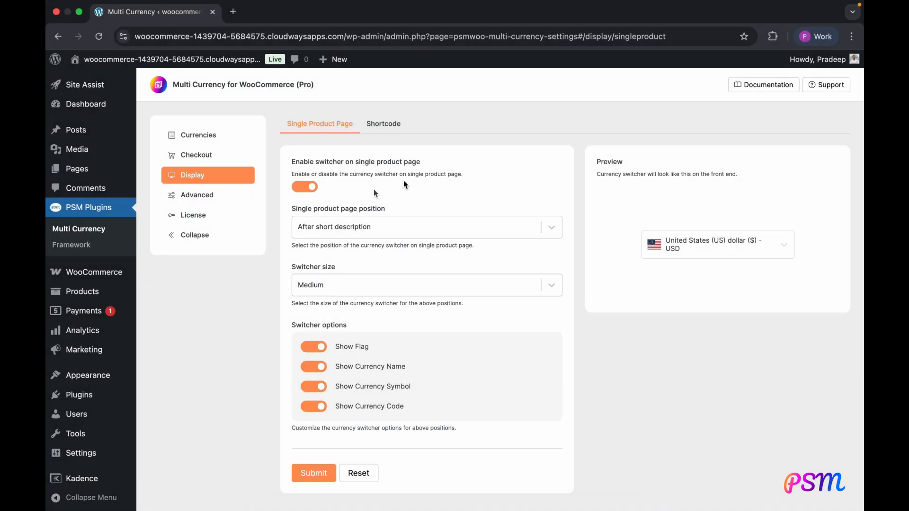
Review exchange rate sources in Advanced settings and keep Yahoo Finance
left_click(197, 195)
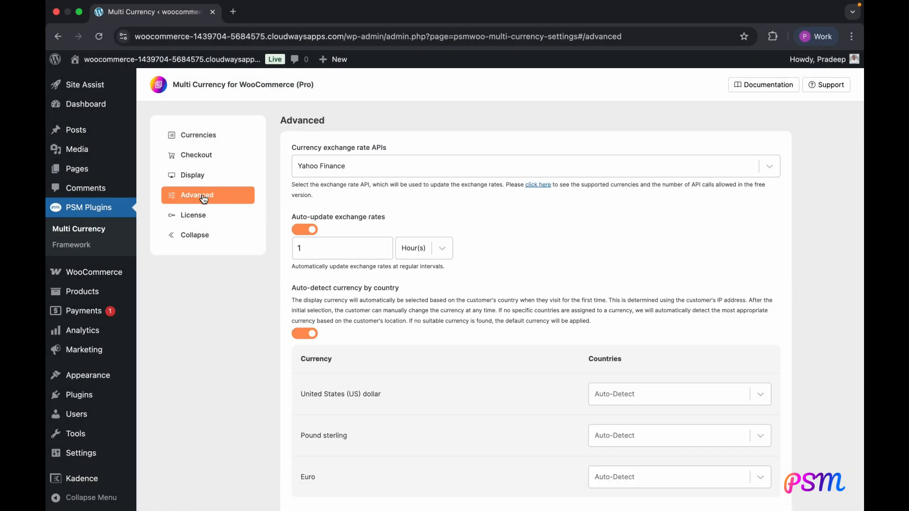
left_click(533, 166)
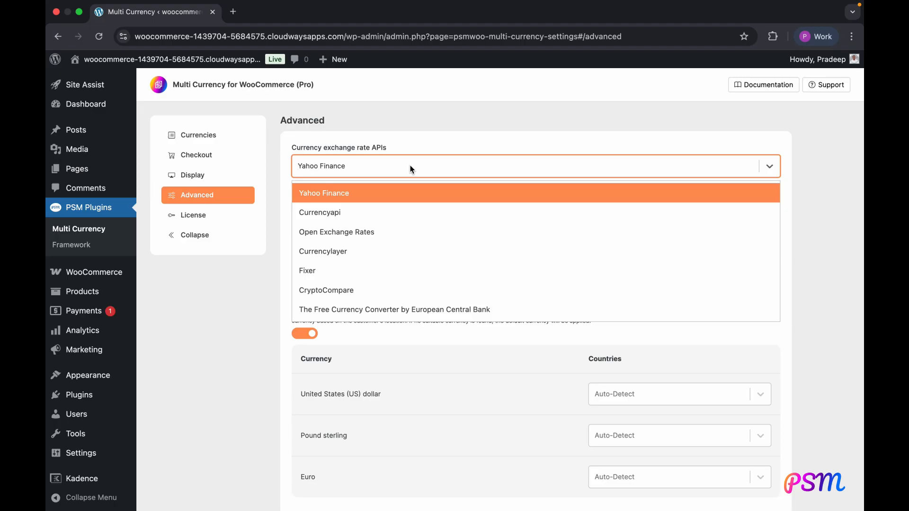
left_click(324, 194)
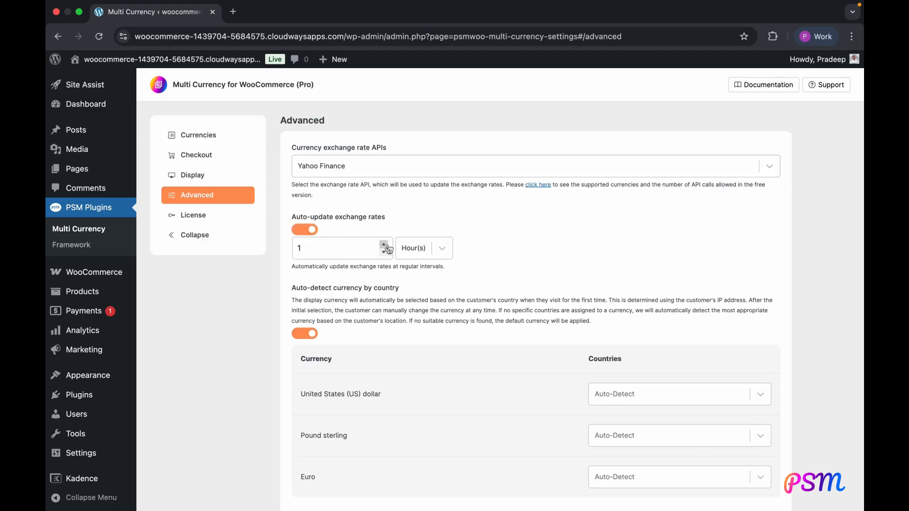
scroll("down", 3)
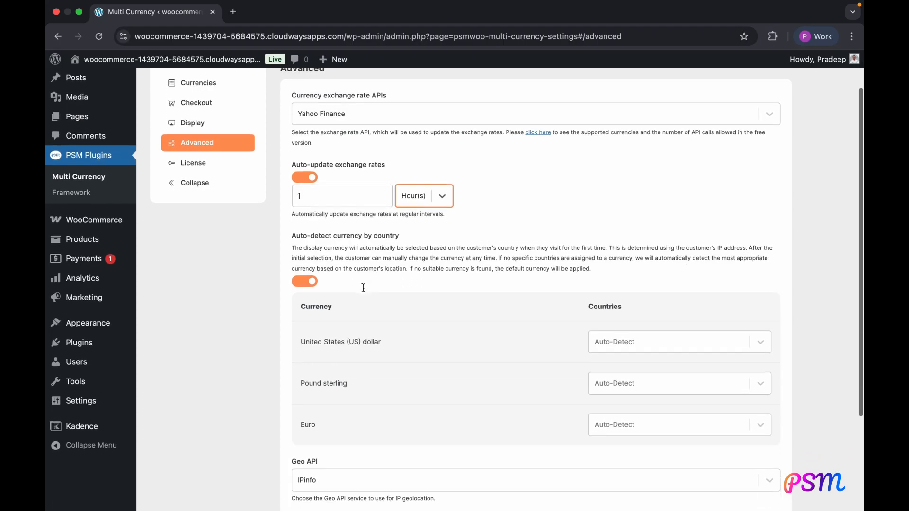
scroll("down", 3)
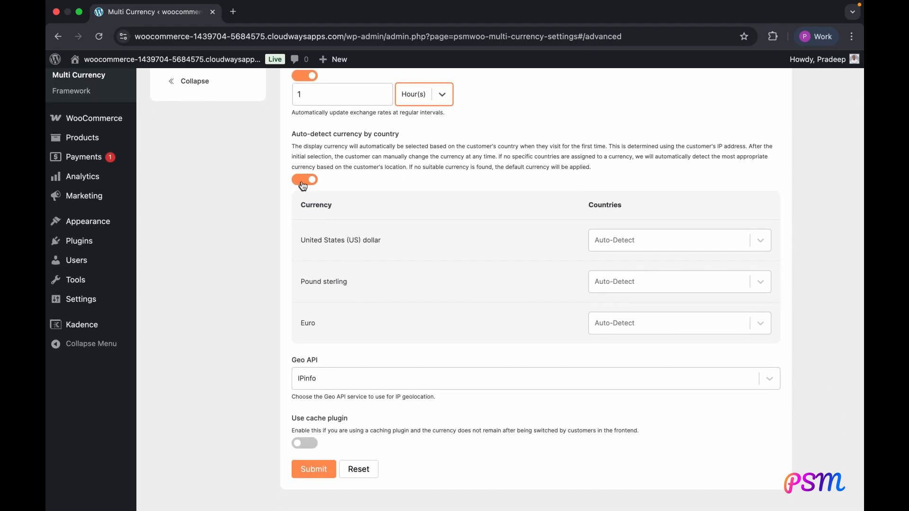
Keep auto-detect currency by country on with IPinfo as the geolocation service
left_click(304, 179)
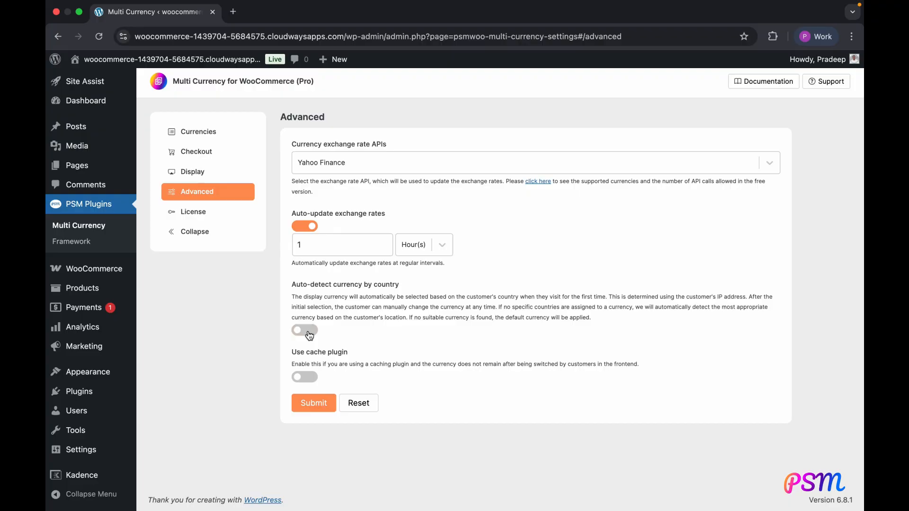
left_click(304, 330)
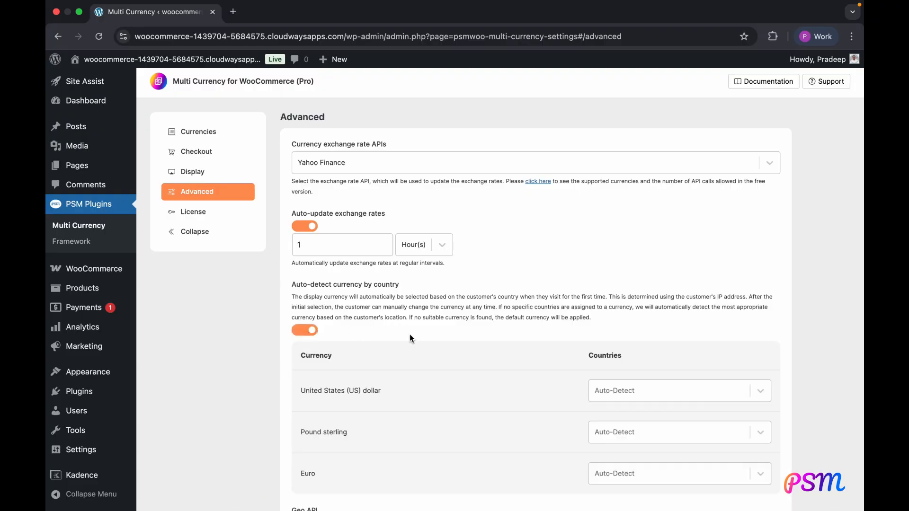
scroll("down", 3)
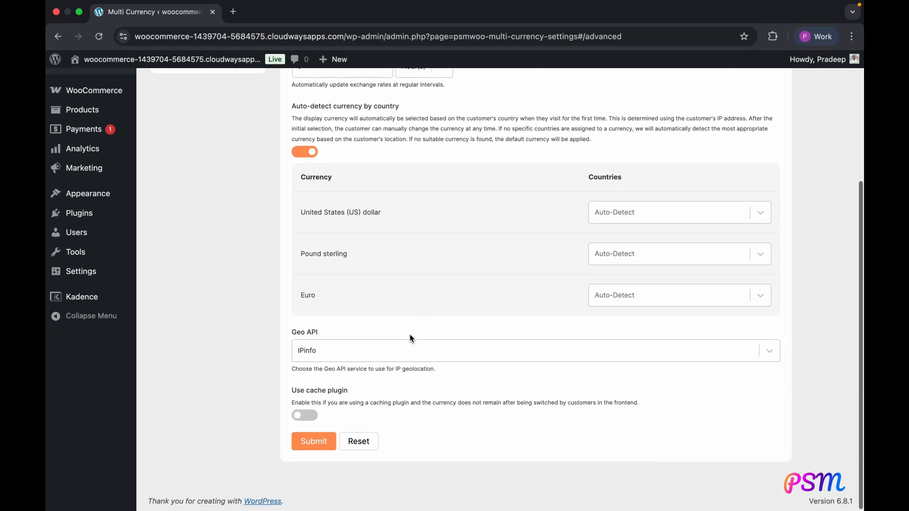
left_click(535, 351)
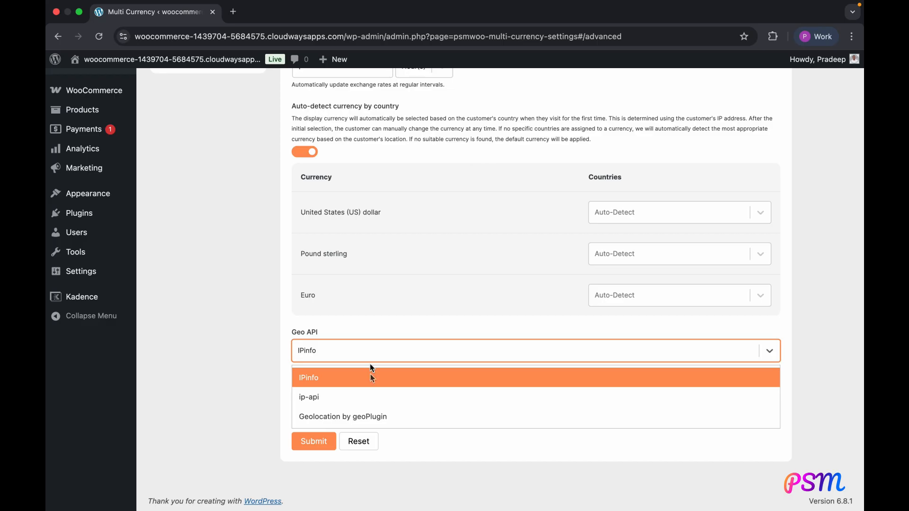
left_click(309, 378)
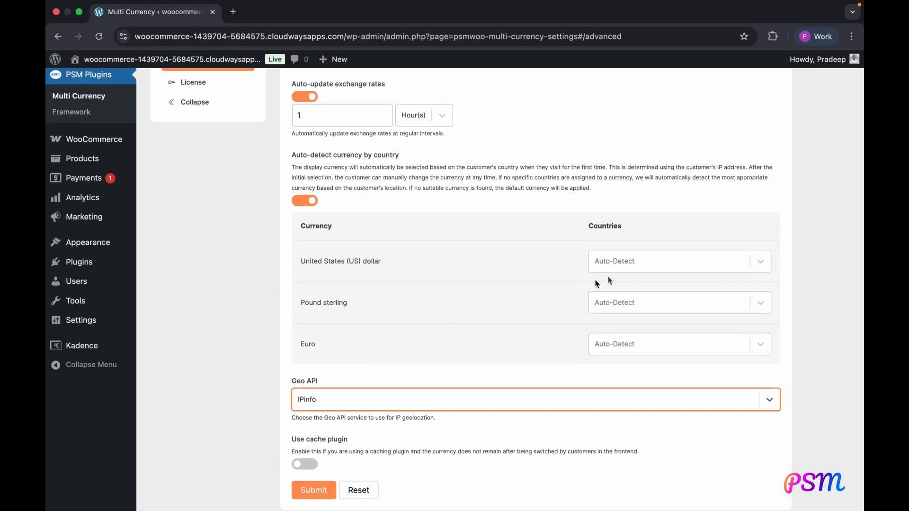
left_click(672, 262)
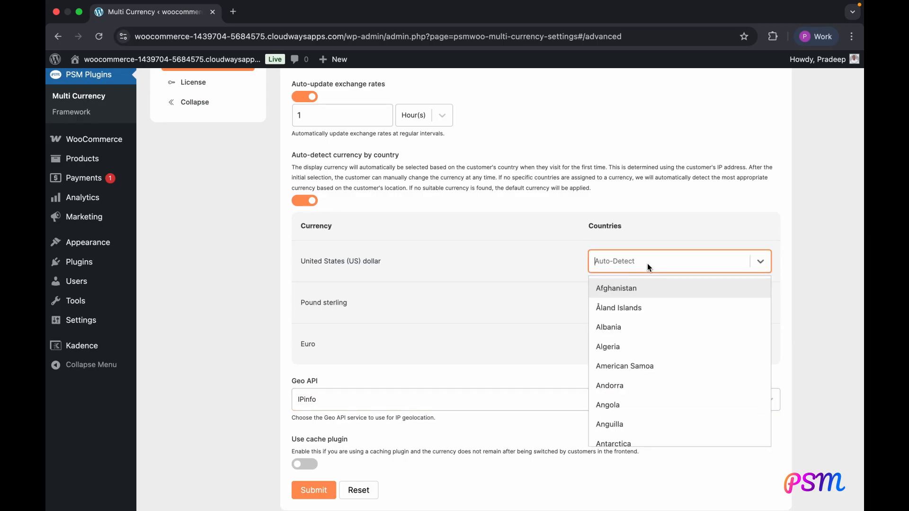
Assign United States (US) to the US dollar for auto-detection
type("unite")
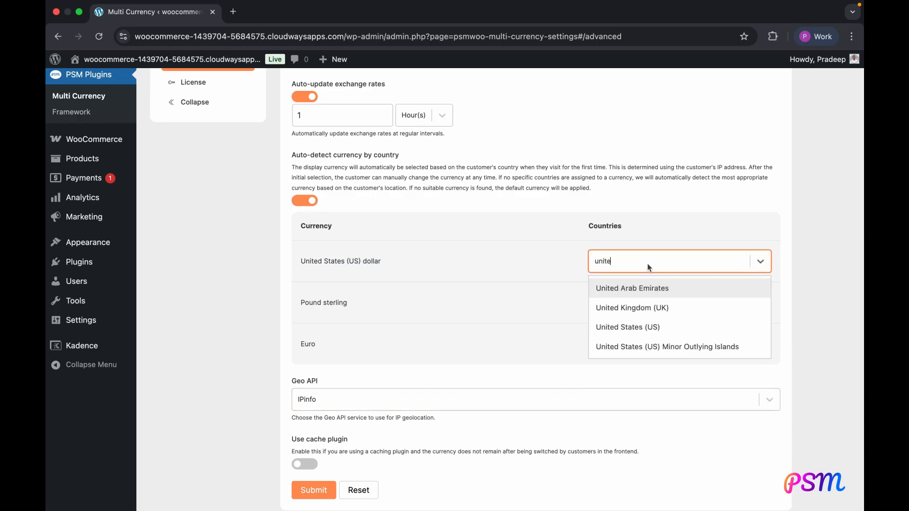
left_click(627, 327)
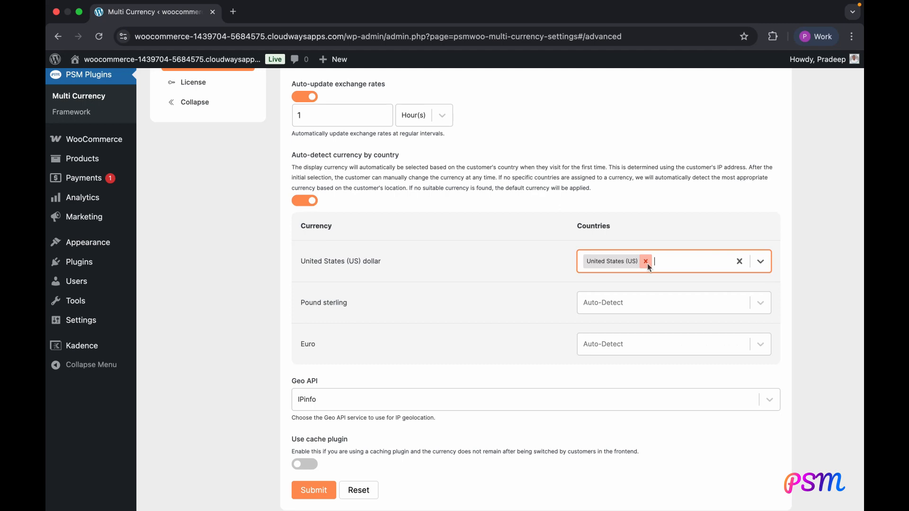
type("unite")
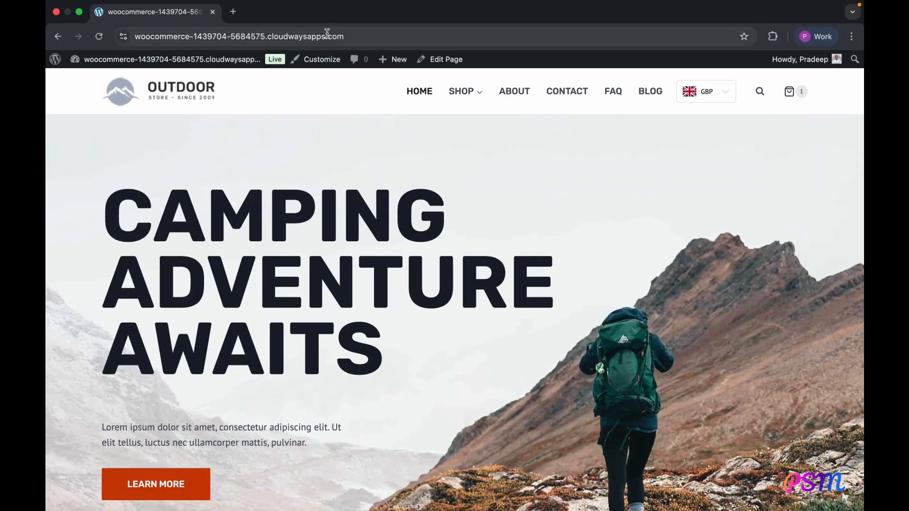
Start a new incognito window and check the Surfshark connection, searching 'united'
left_click(852, 36)
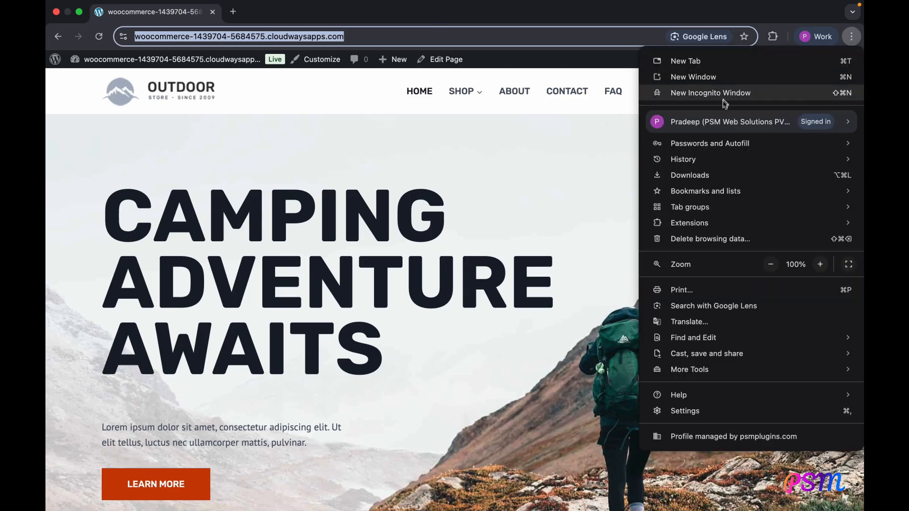
left_click(711, 93)
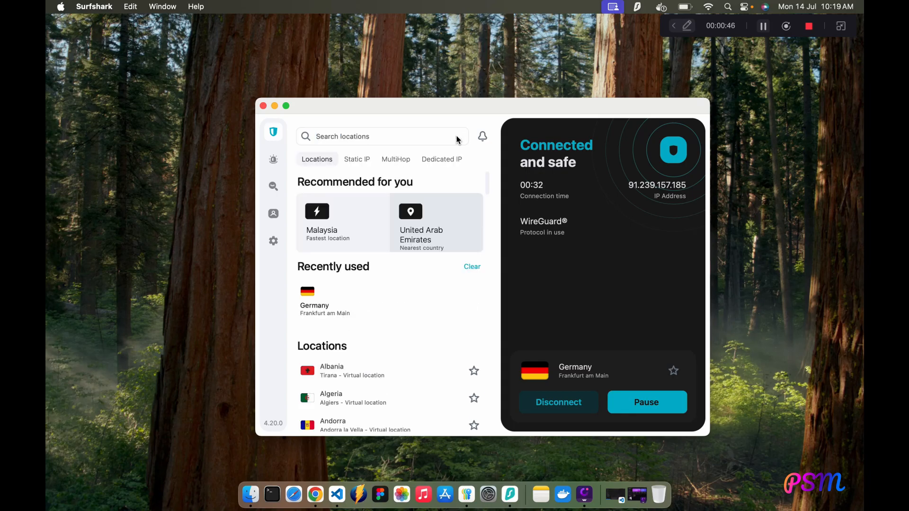
type("united")
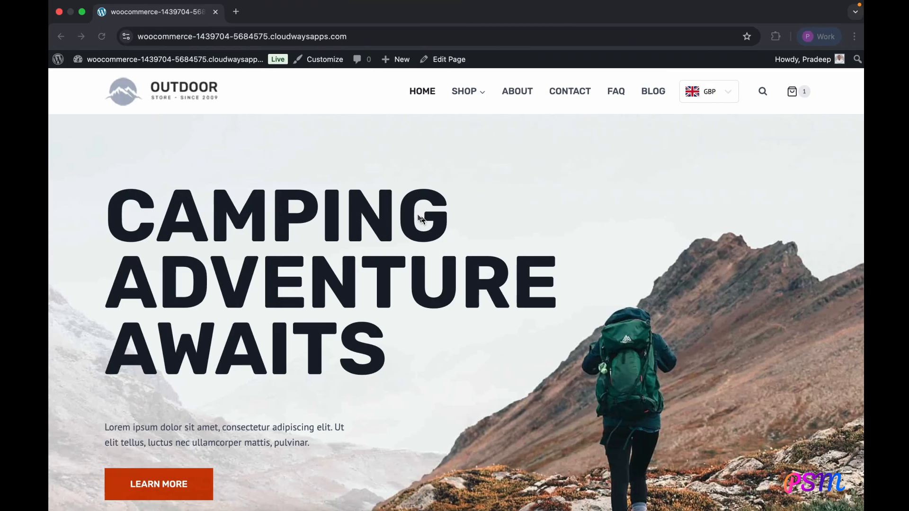
Open another incognito window and load the store site in it
left_click(852, 36)
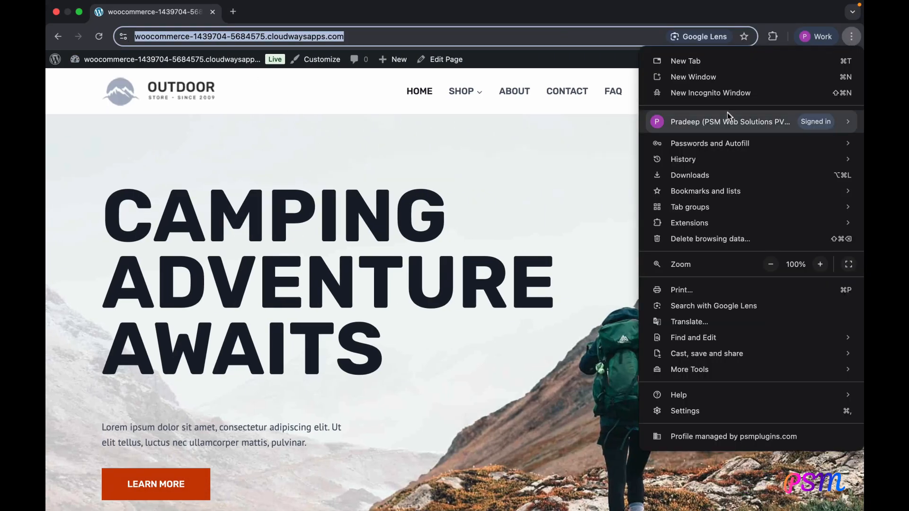
left_click(710, 93)
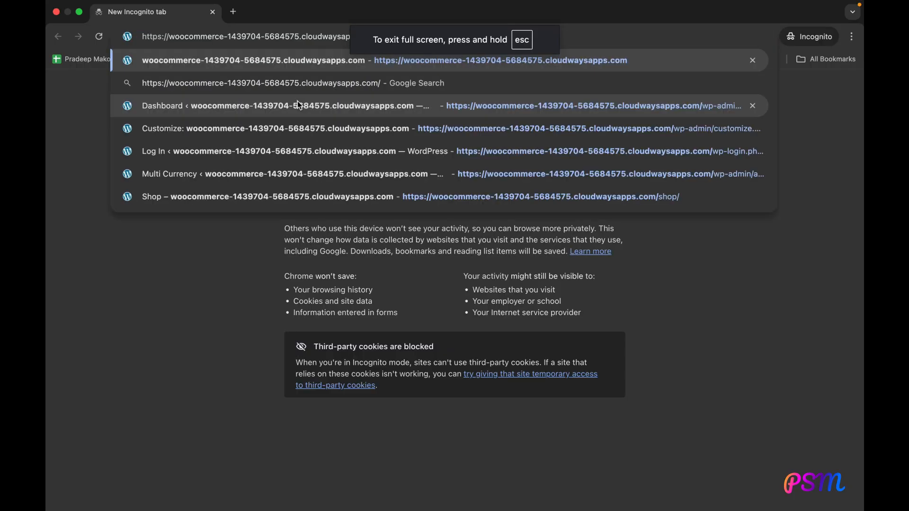
left_click(252, 59)
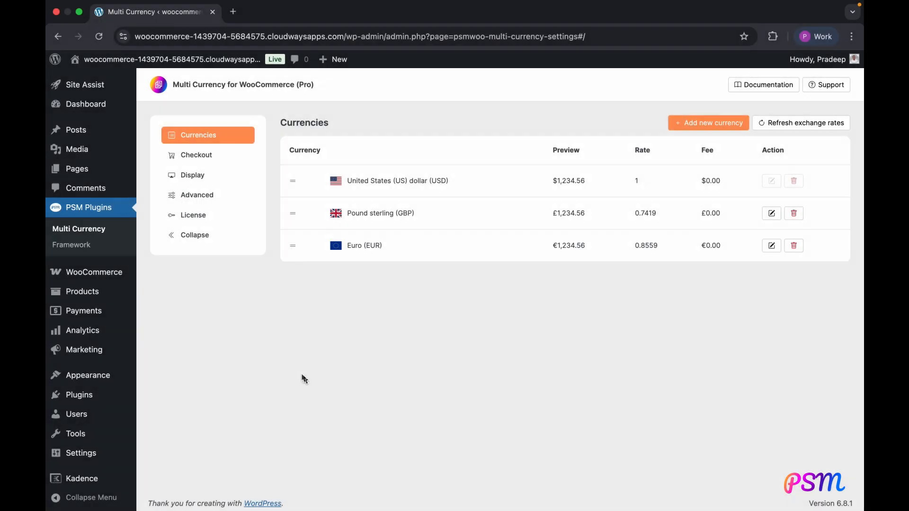
Enable Use cache plugin in the Multi Currency Advanced settings and submit
left_click(197, 195)
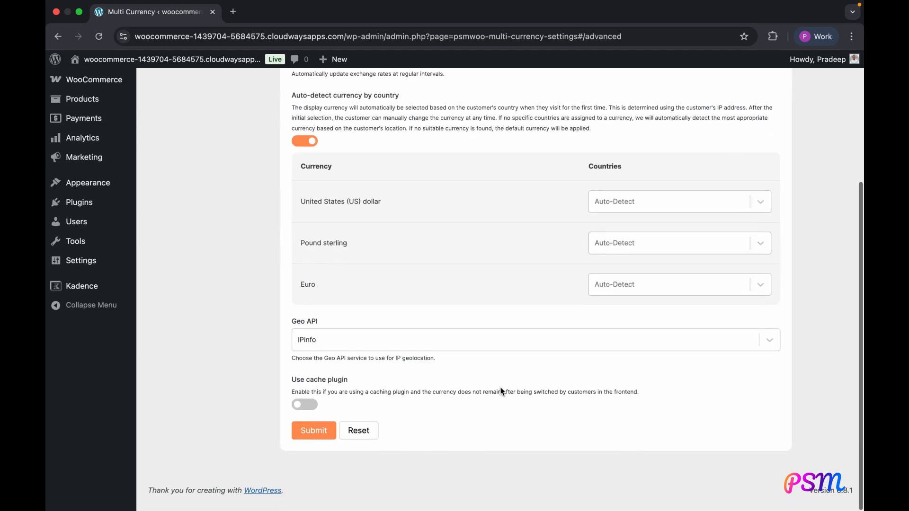
left_click(304, 405)
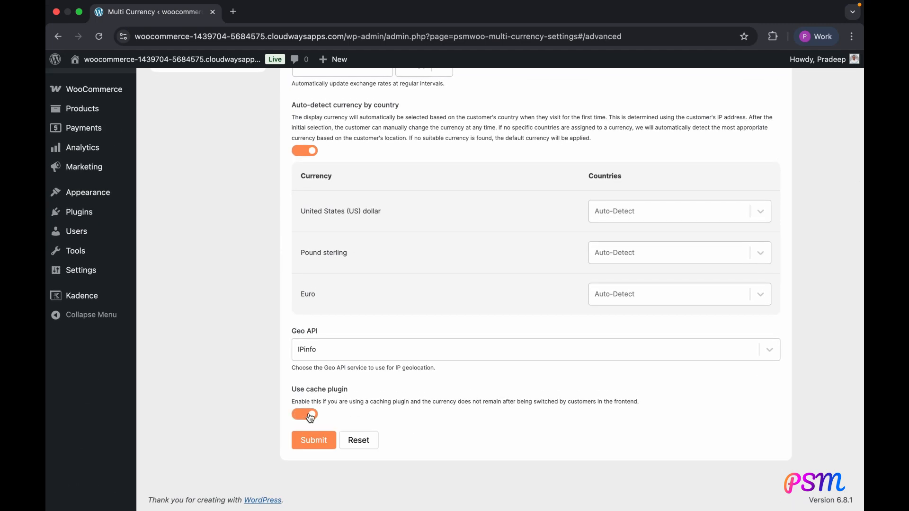
left_click(314, 440)
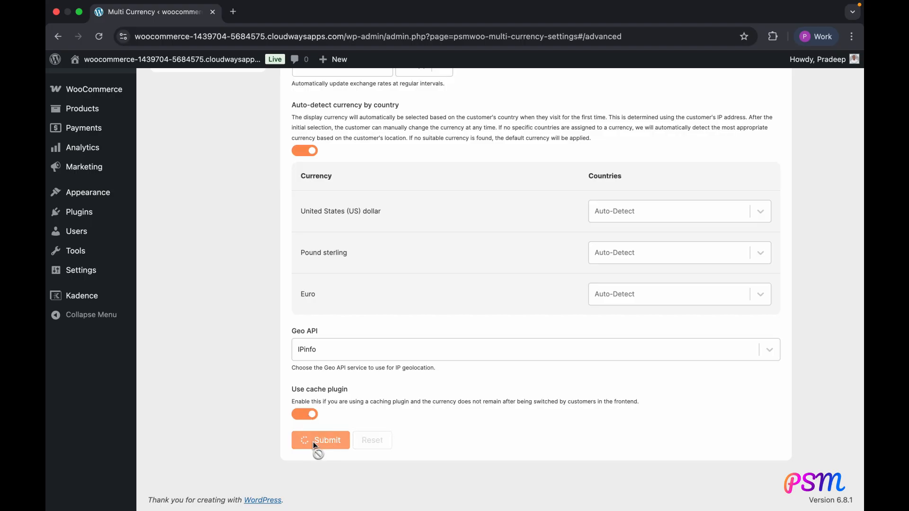
left_click(321, 440)
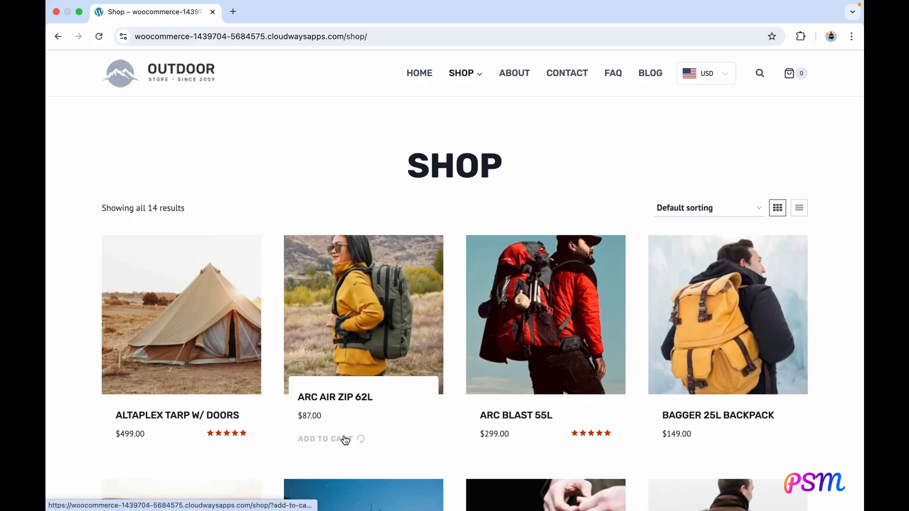
Check out the US dollar cart and place the $961.00 three-item order
scroll("down", 3)
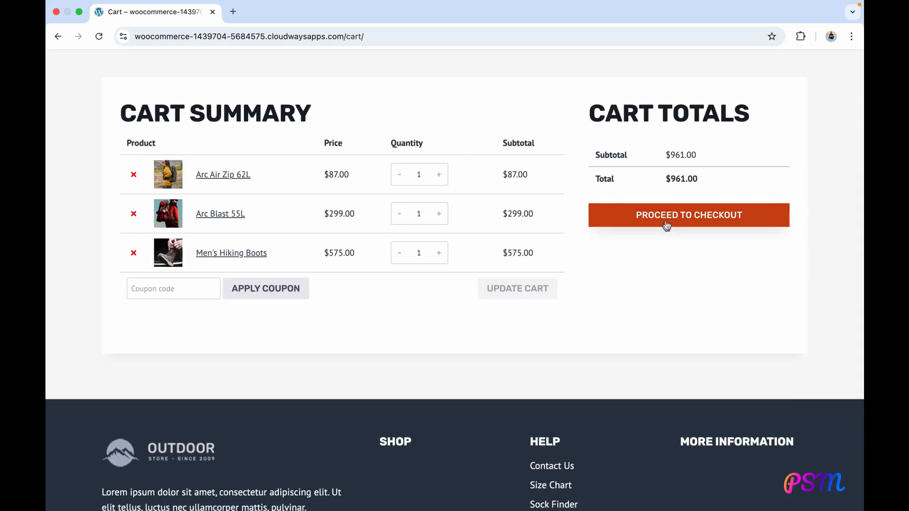
left_click(689, 215)
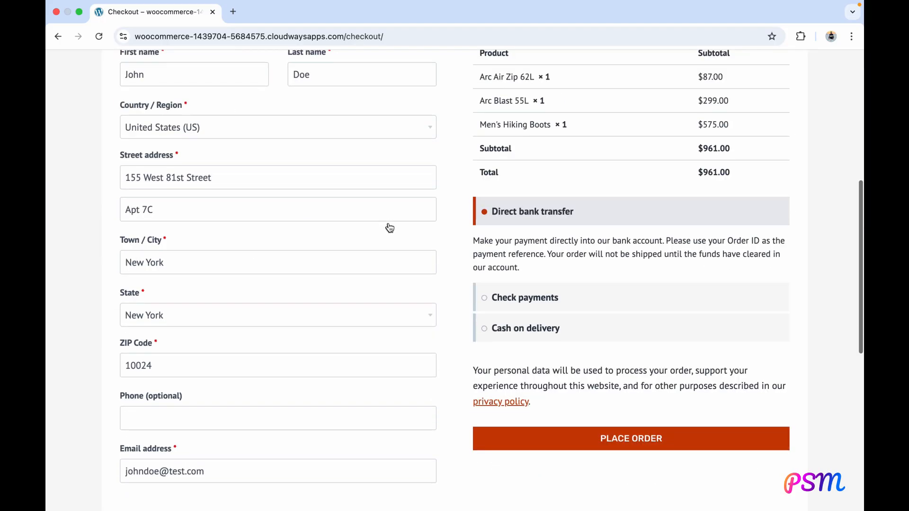
left_click(631, 439)
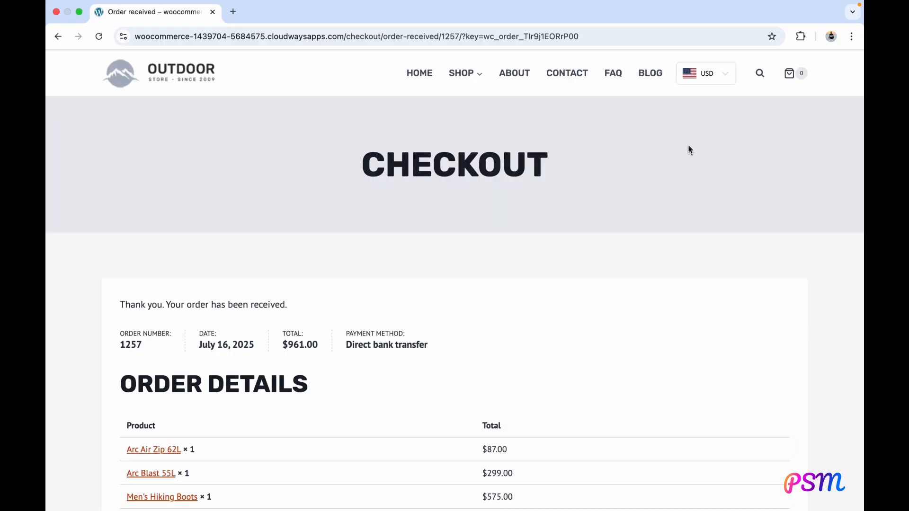
left_click(705, 73)
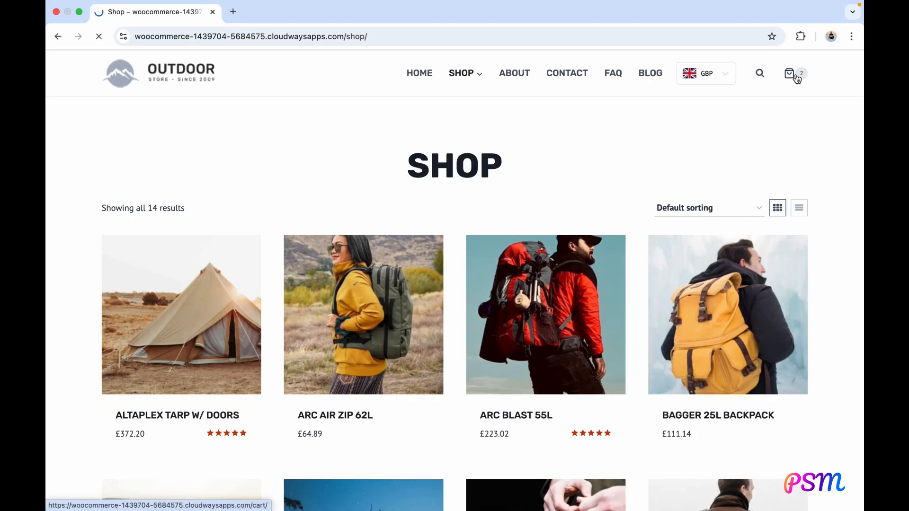
Check out the pound sterling cart and place the £472.16 order
left_click(790, 73)
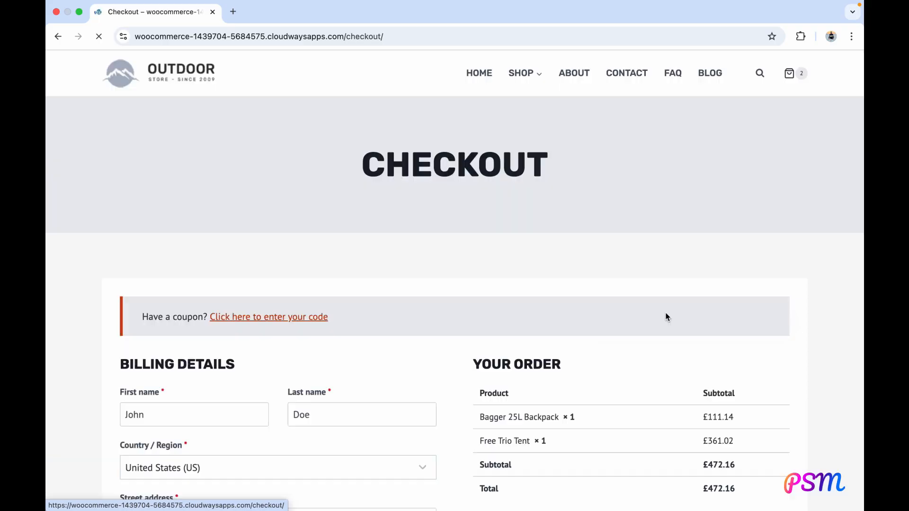
scroll("down", 3)
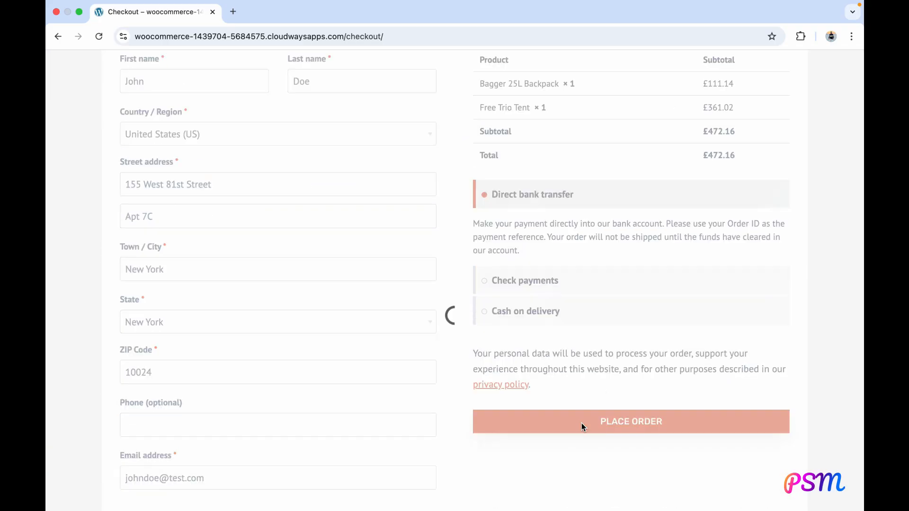
left_click(631, 422)
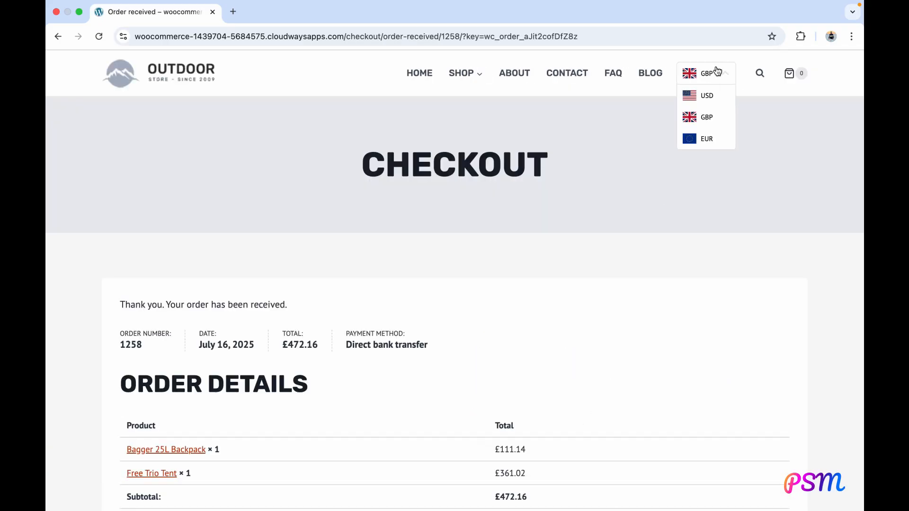
Switch to euros, place the €801.71 order, then view the WooCommerce orders list
left_click(707, 138)
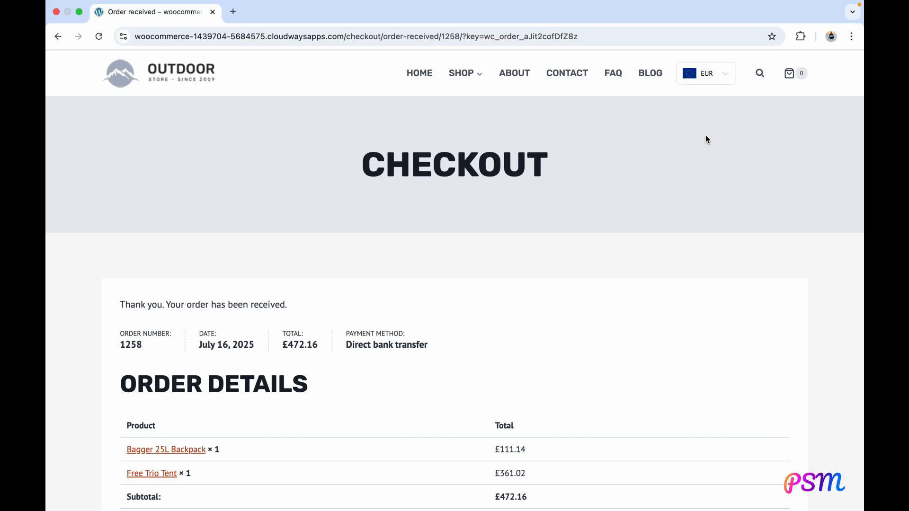
left_click(462, 73)
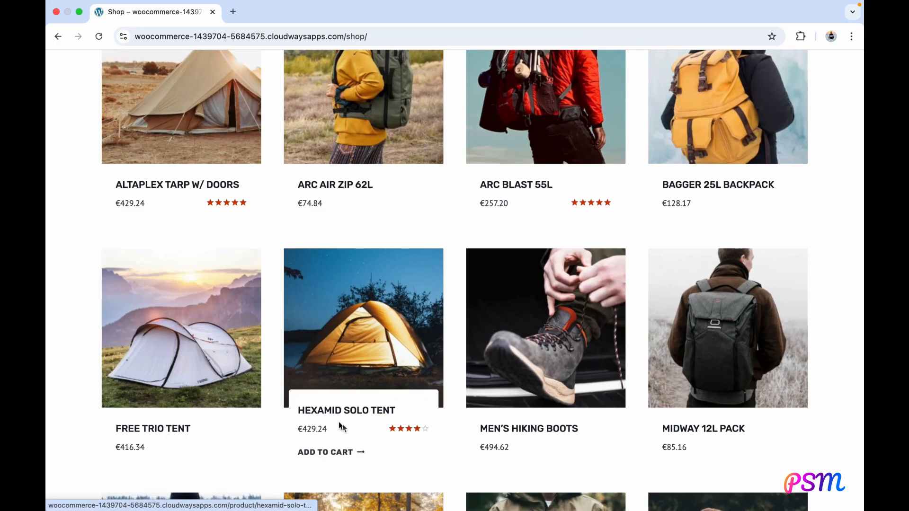
scroll("down", 3)
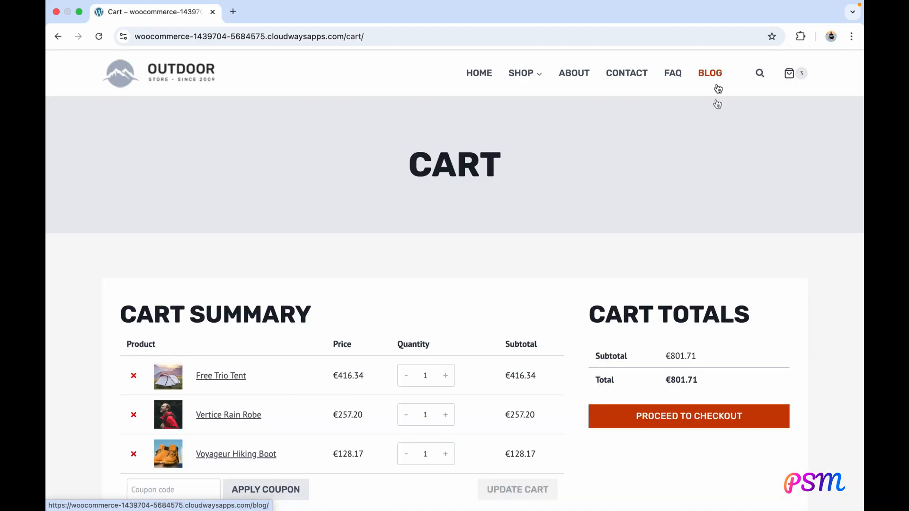
left_click(689, 416)
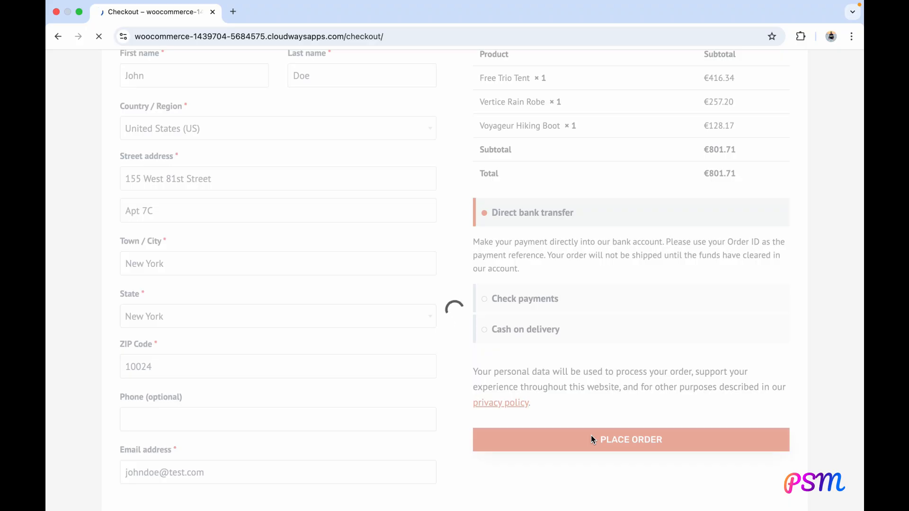
left_click(631, 439)
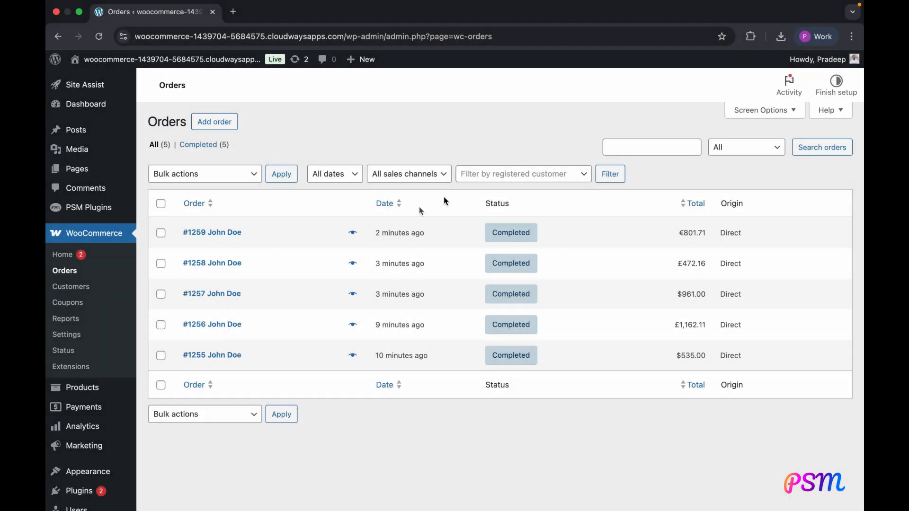
Filter the Analytics overview by US dollar, pound sterling and euro sales in turn
left_click(83, 291)
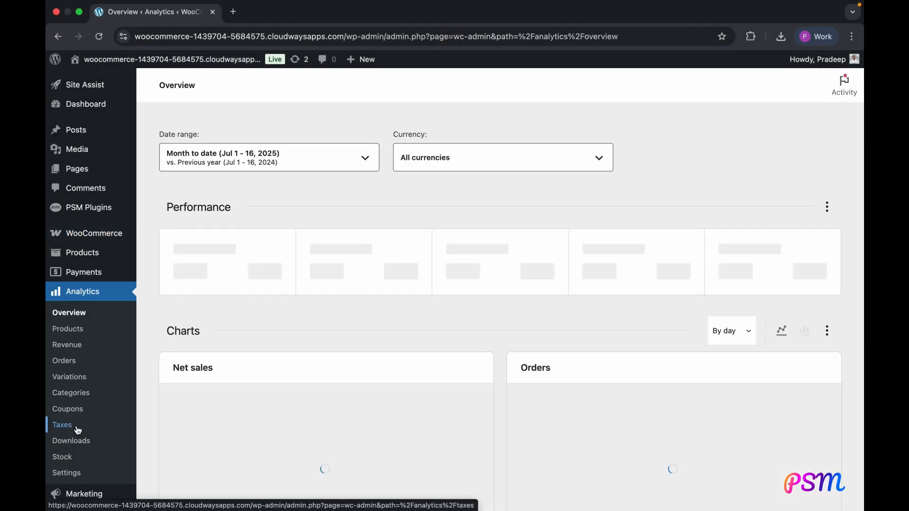
left_click(502, 157)
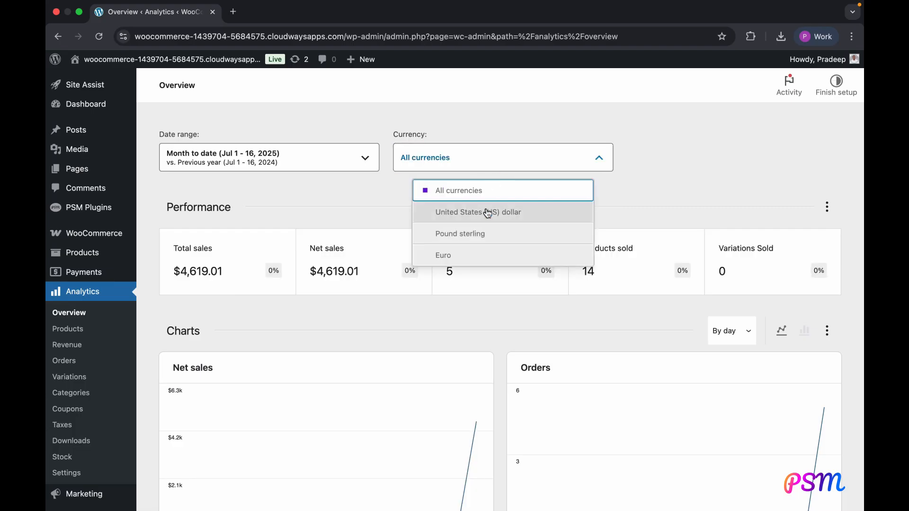
left_click(478, 212)
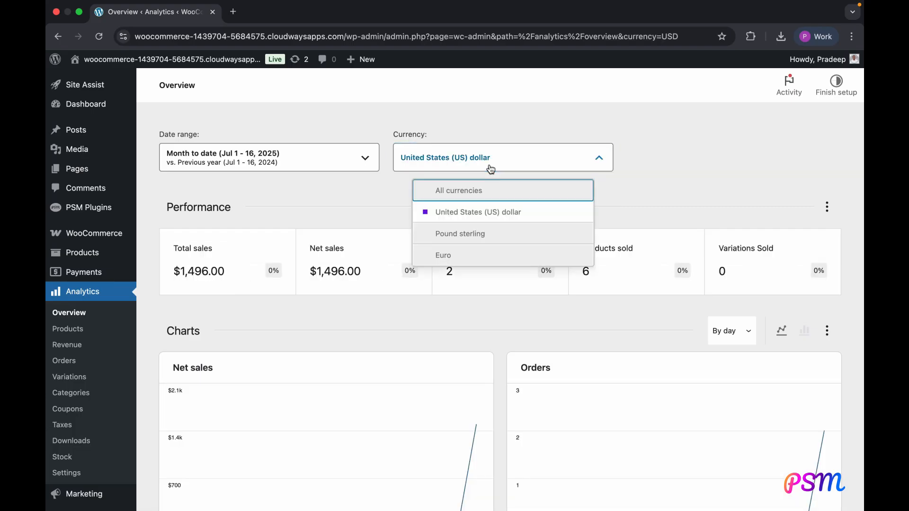
left_click(460, 234)
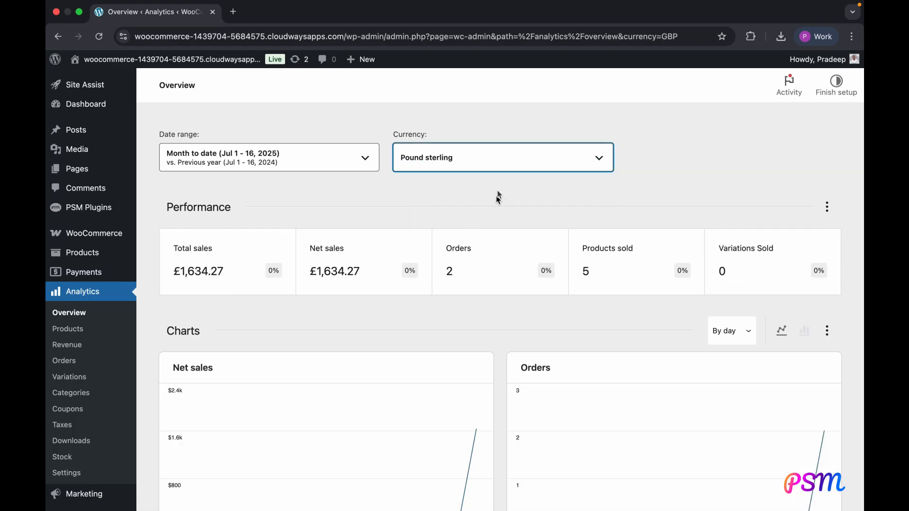
left_click(502, 157)
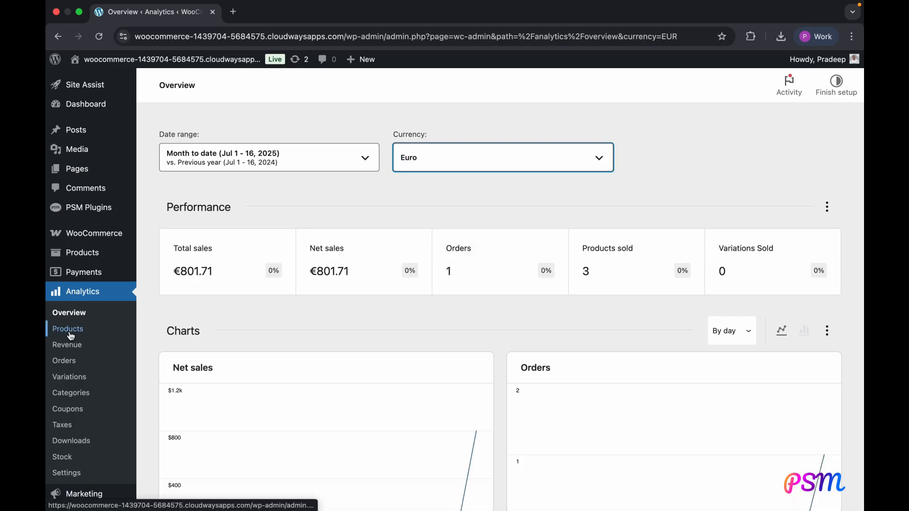
Change the currency of the Products report, then move on to the Revenue report
left_click(68, 328)
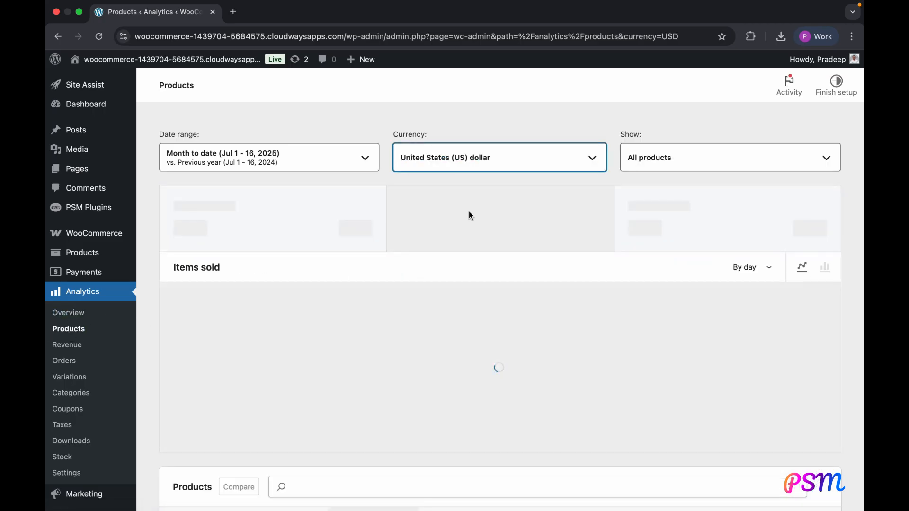
left_click(500, 157)
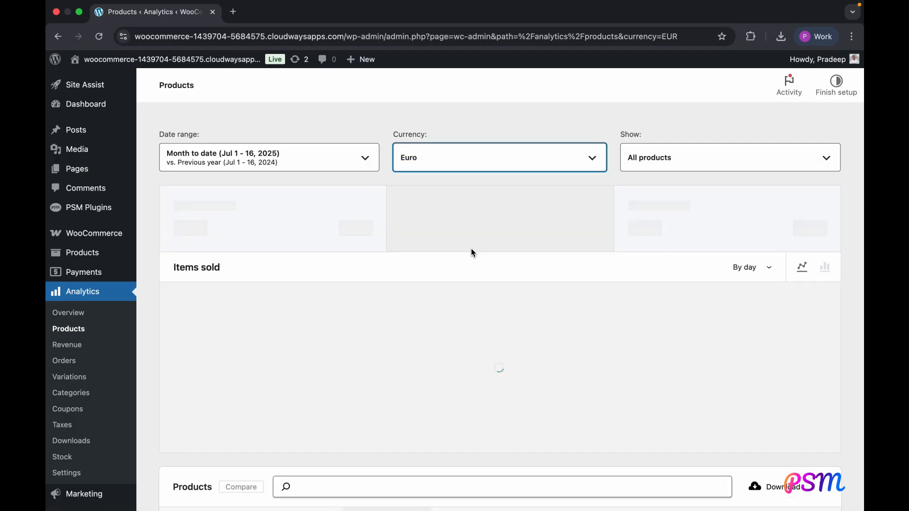
left_click(67, 345)
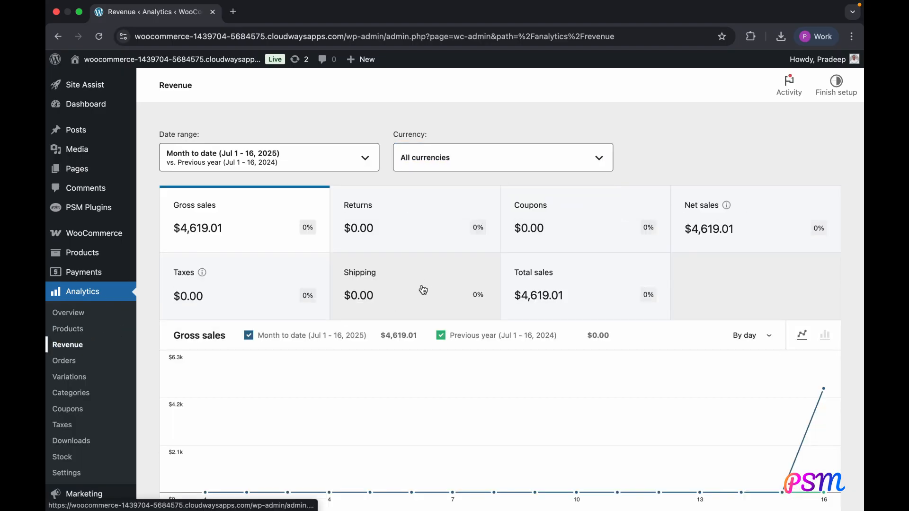
Filter the Revenue report to US dollars ($1,496.00), then pounds (£1,634.27 gross)
left_click(502, 157)
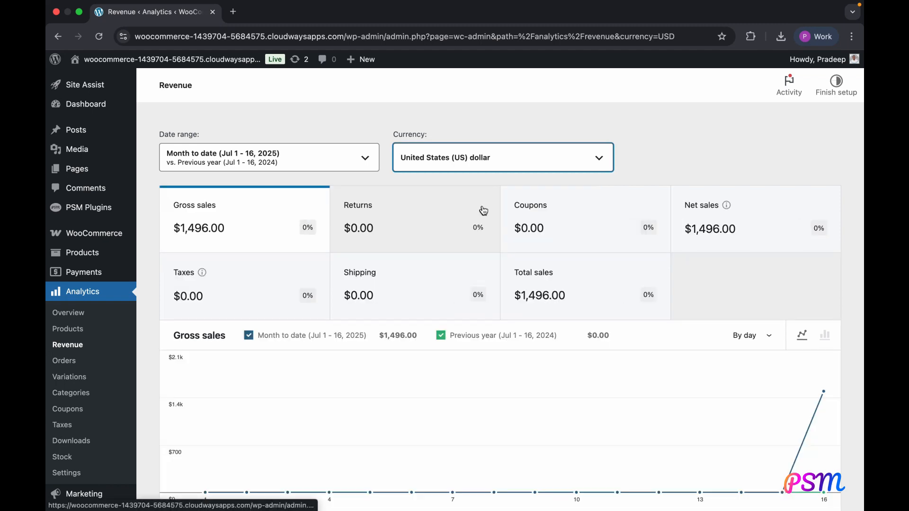
left_click(502, 158)
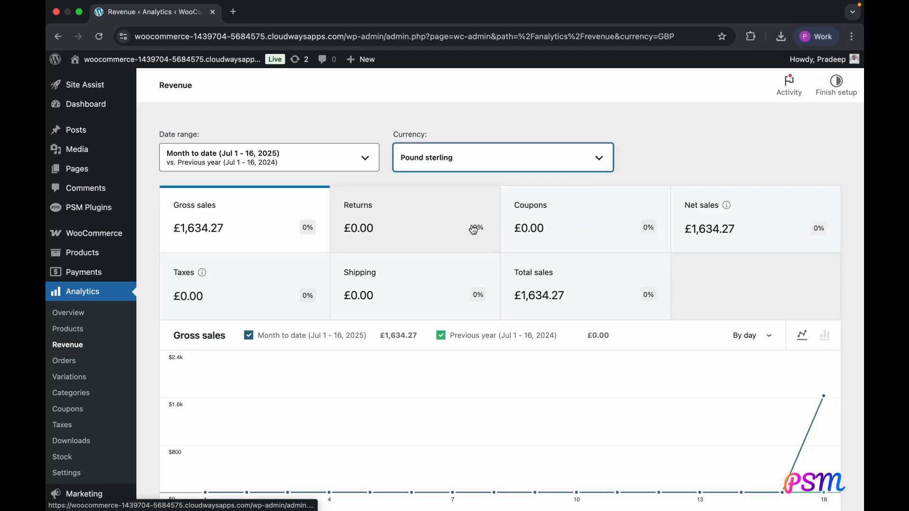